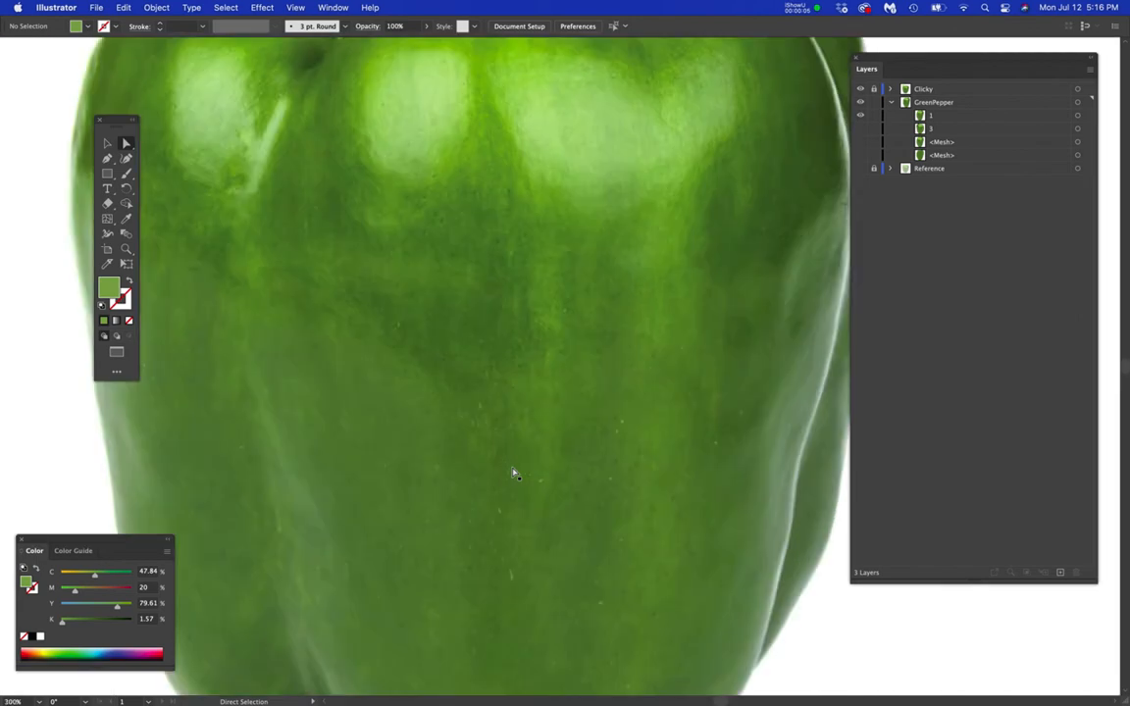
pyautogui.moveTo(512, 532)
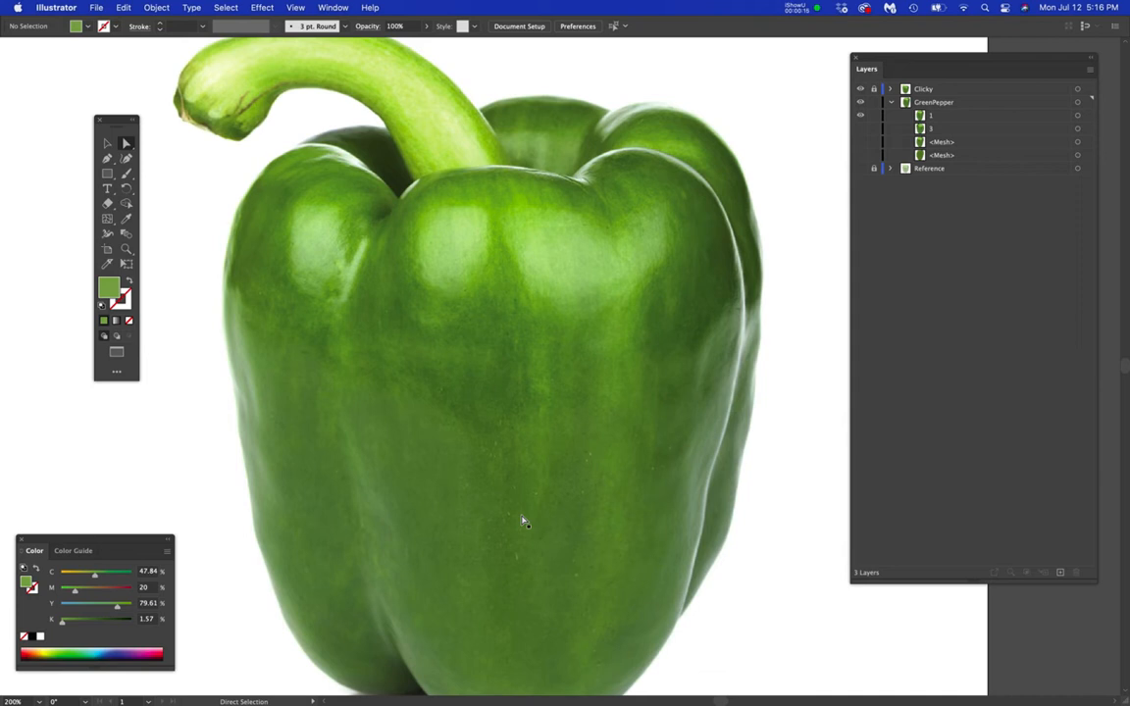
pyautogui.moveTo(608, 424)
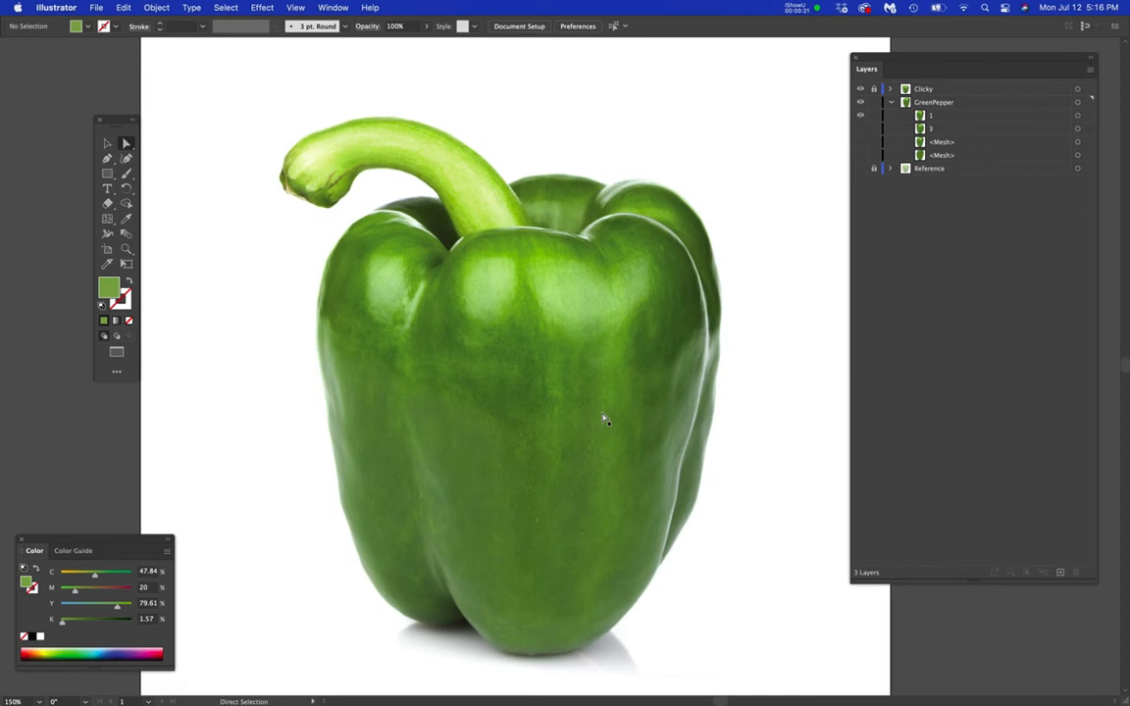
pyautogui.moveTo(926, 230)
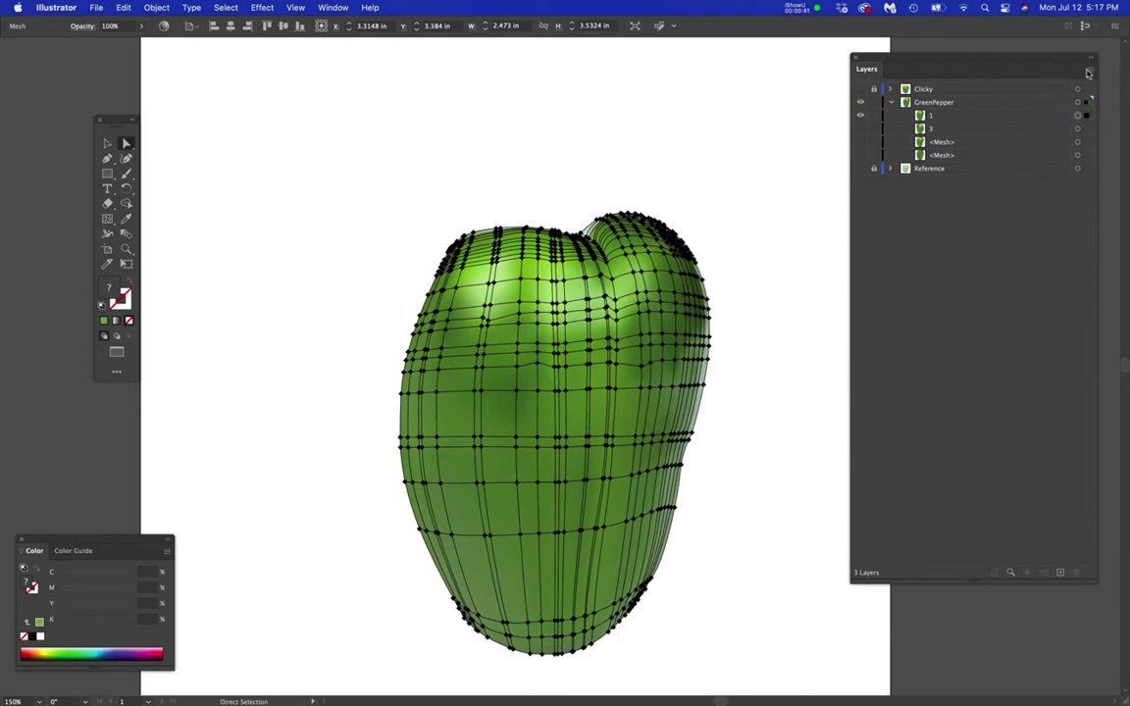
# - Choose a larger thumbnail size in the Layers panel options
pyautogui.click(1091, 69)
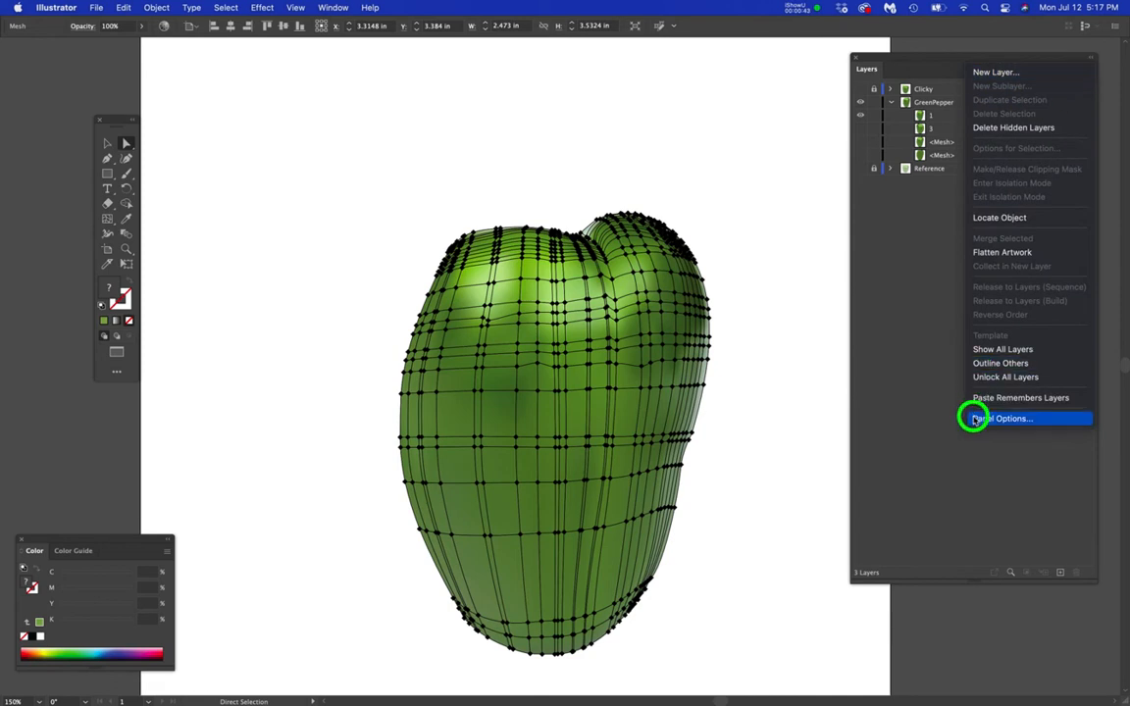
pyautogui.click(1010, 418)
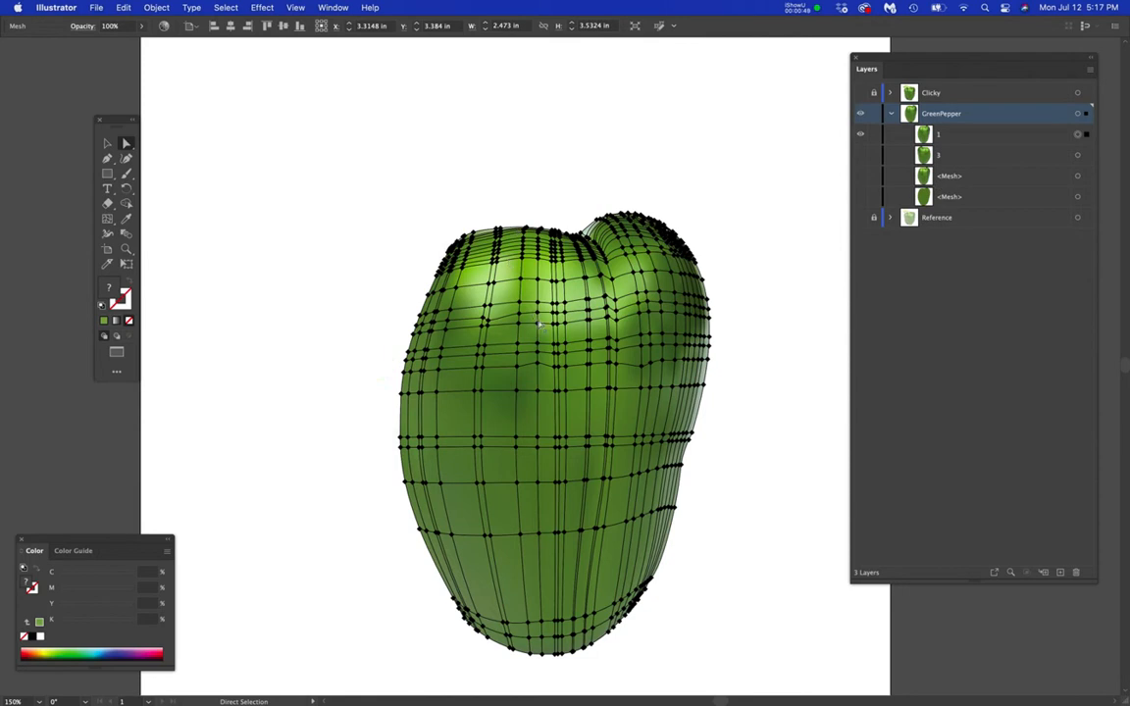
pyautogui.moveTo(585, 367)
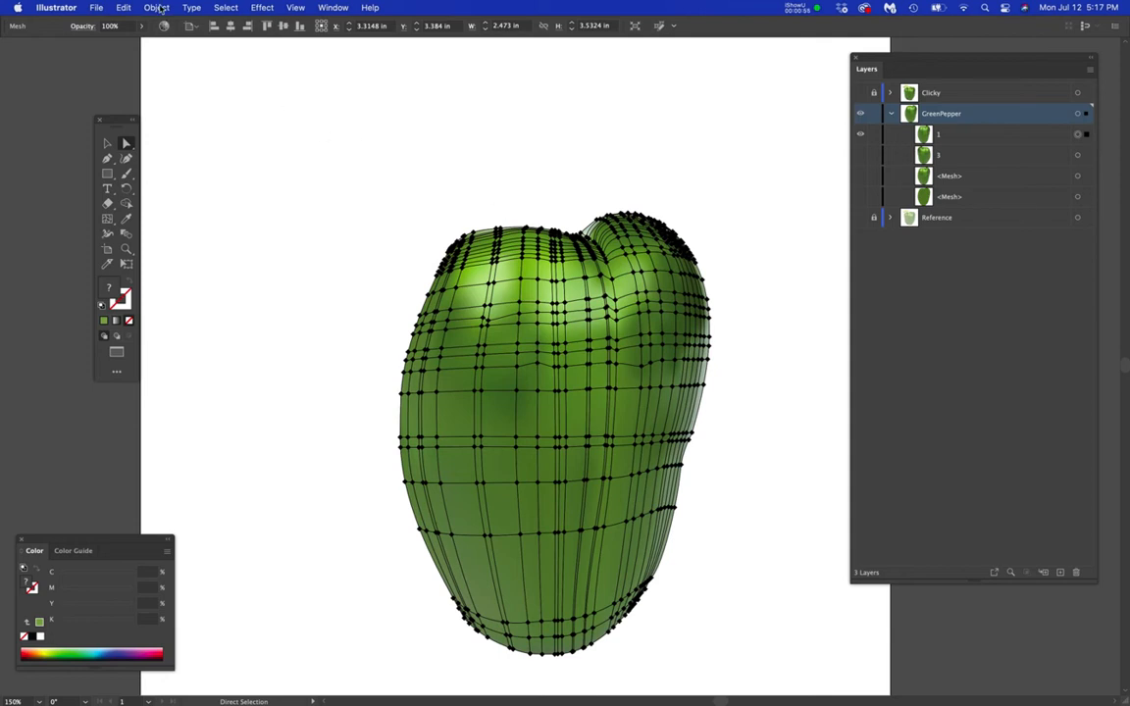
# - Create an Offset Path outline around the pepper mesh via Object > Path > Offset Path
pyautogui.click(161, 8)
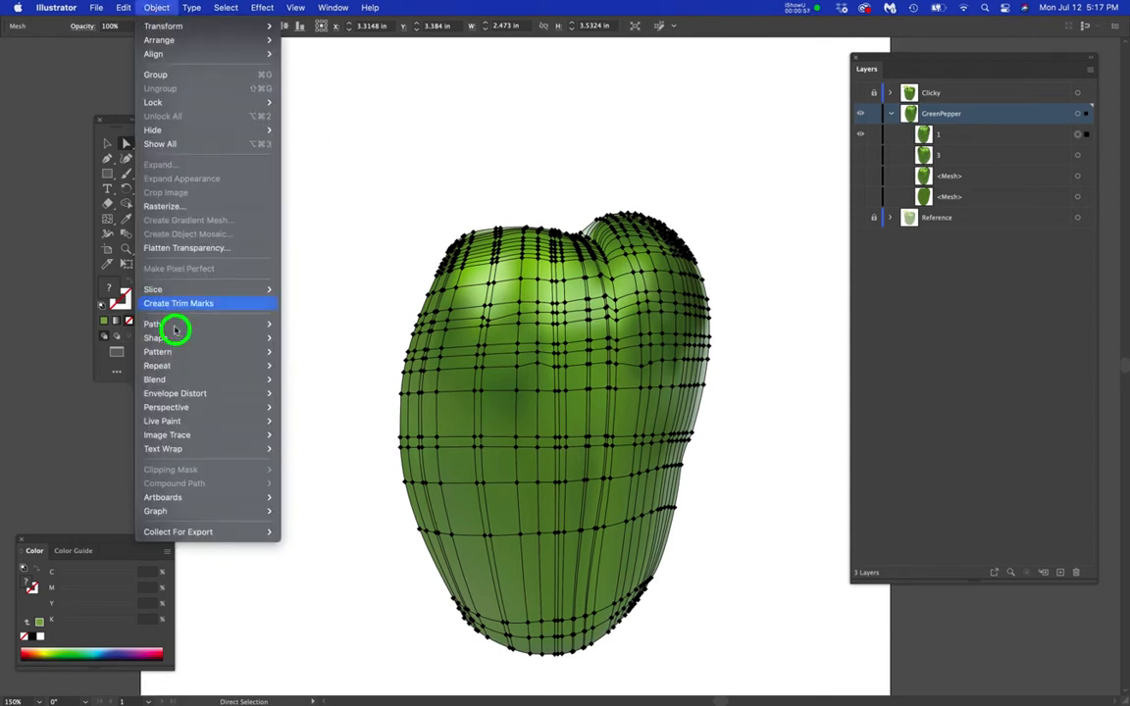
pyautogui.moveTo(153, 324)
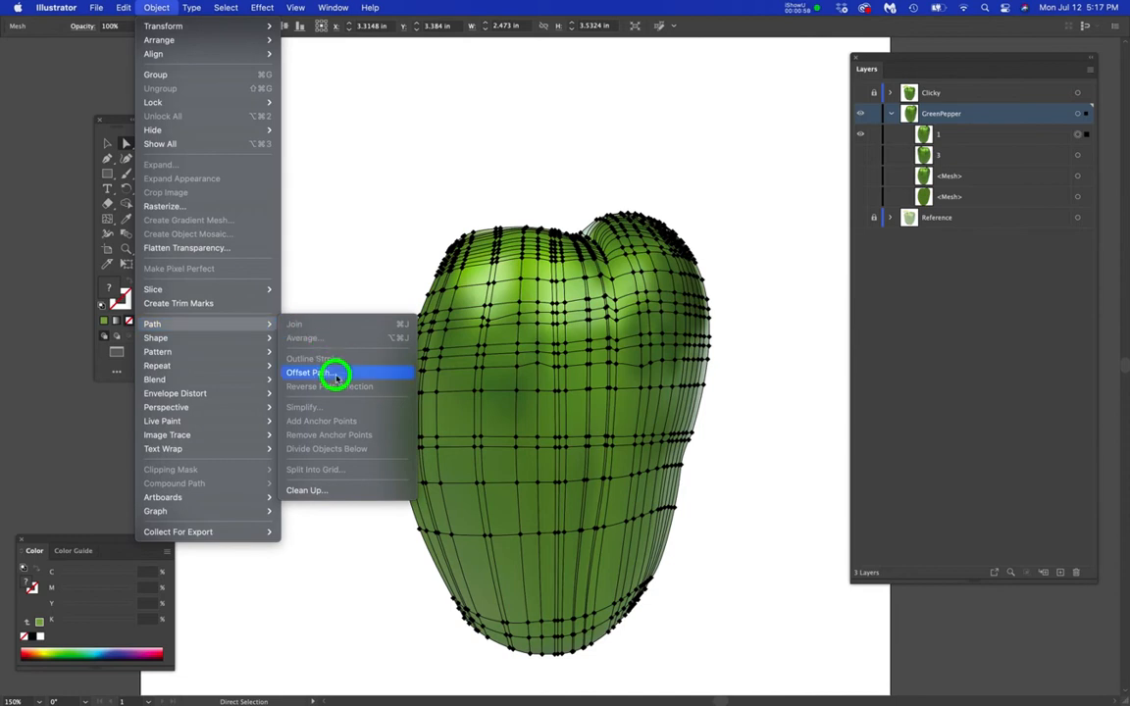
pyautogui.click(334, 372)
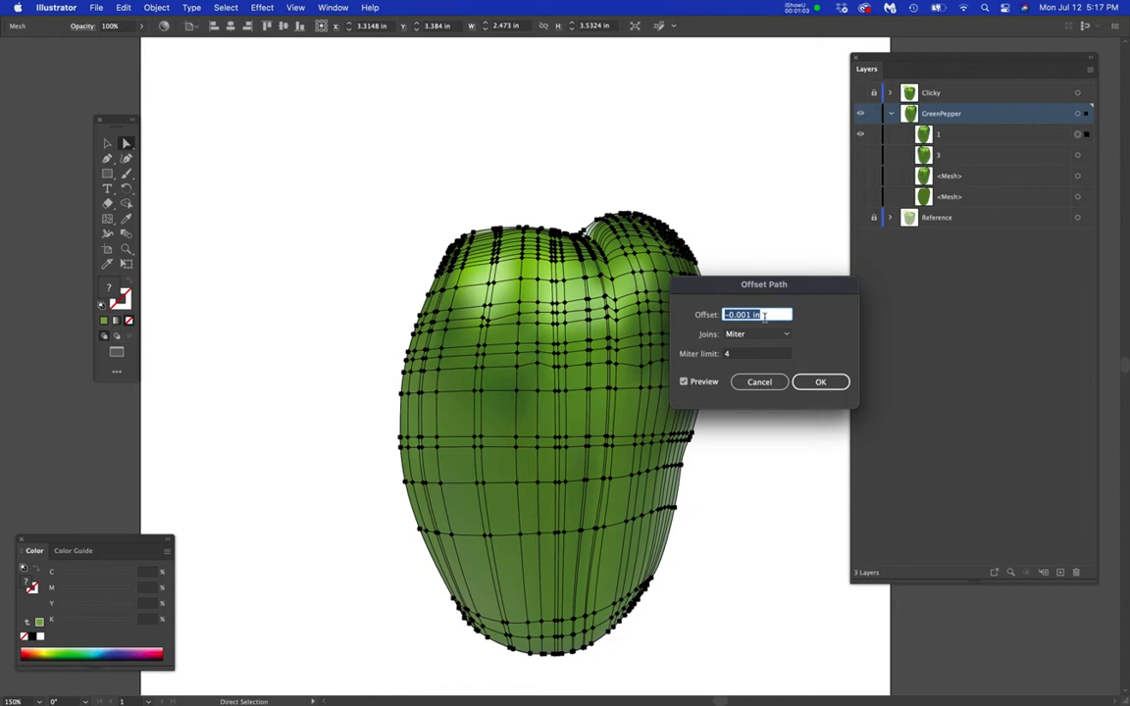
pyautogui.click(820, 380)
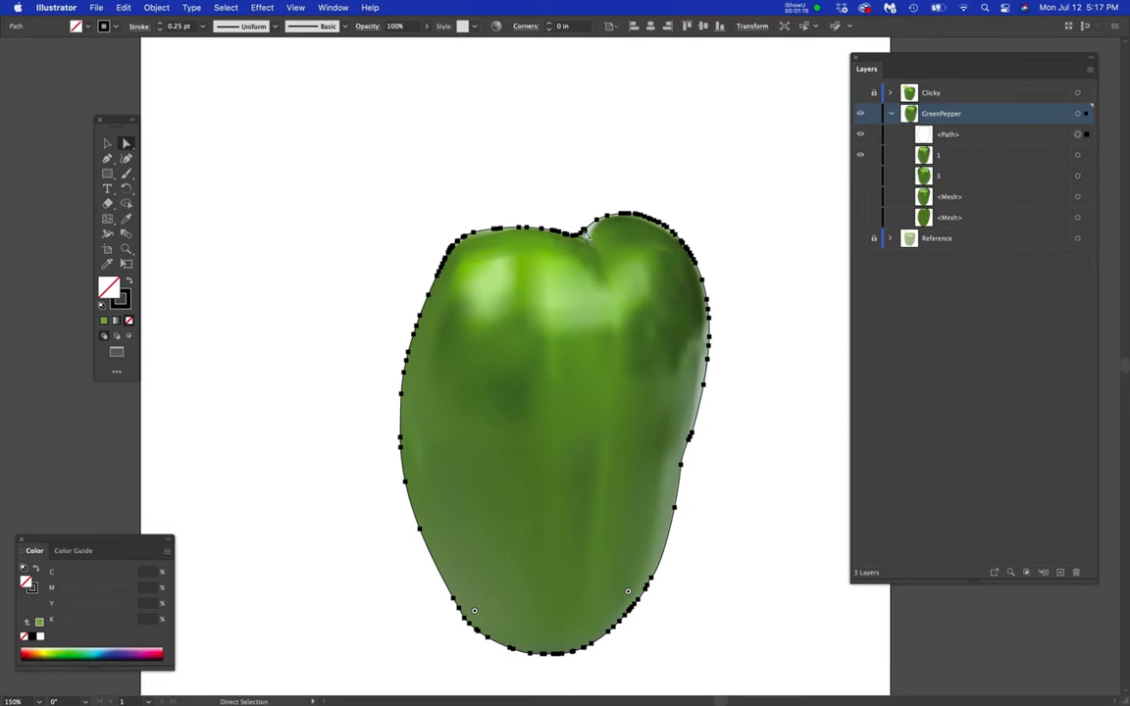
pyautogui.moveTo(569, 196)
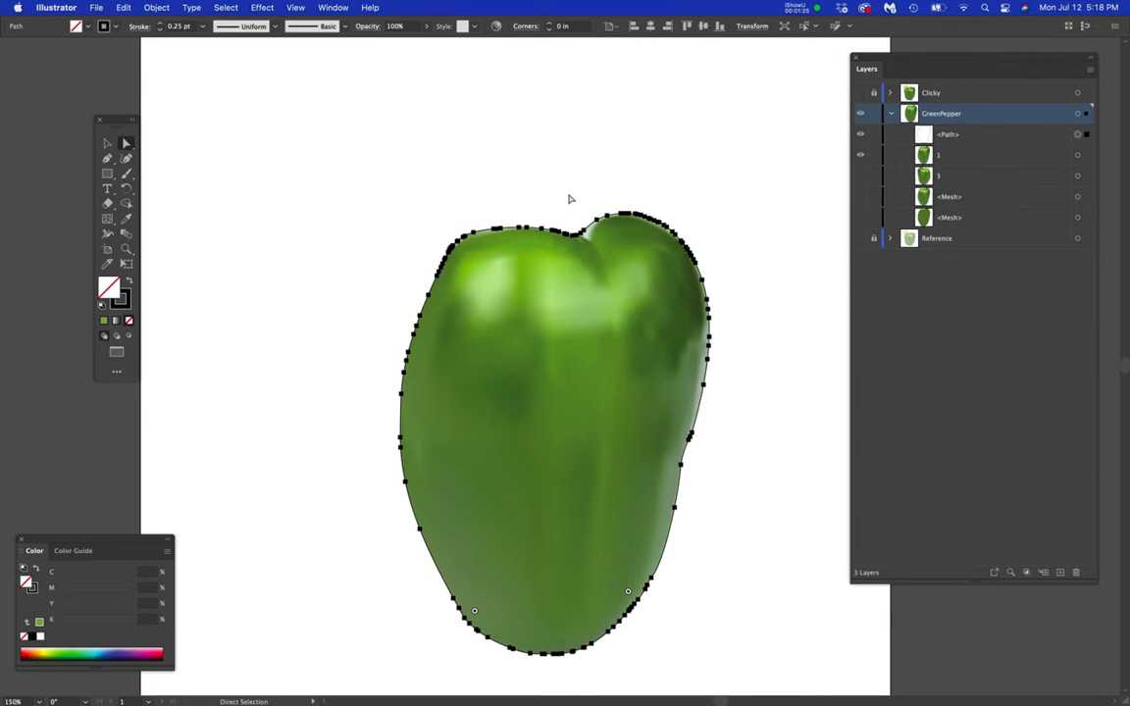
pyautogui.moveTo(569, 197)
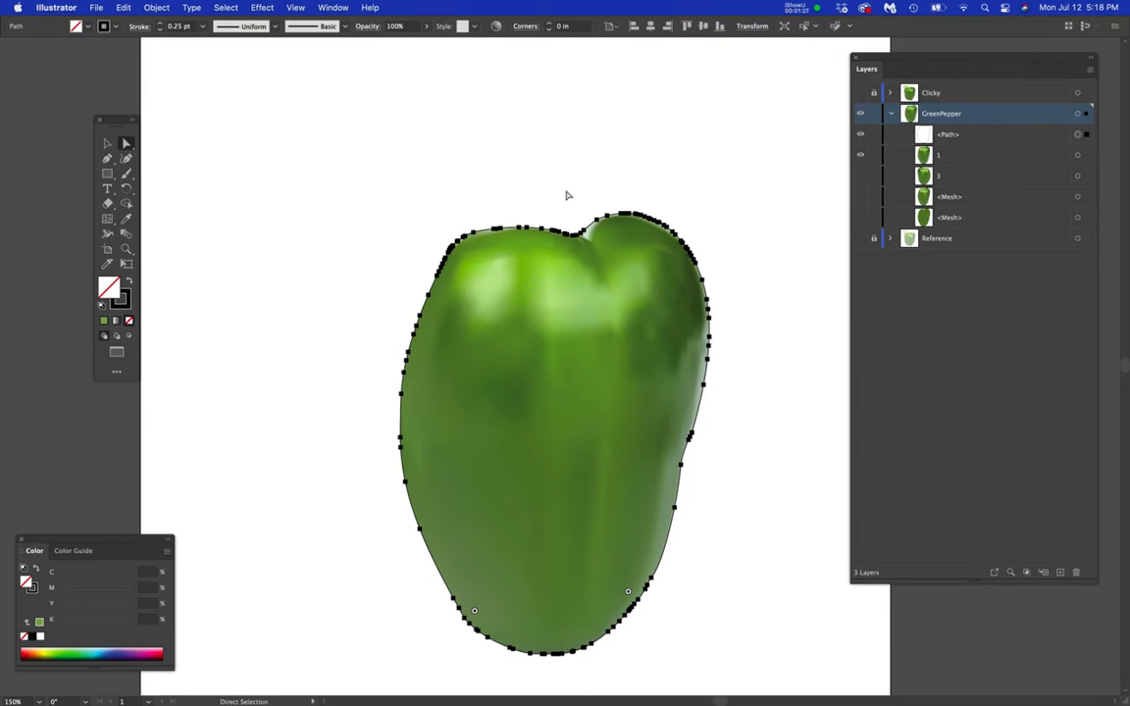
pyautogui.moveTo(400, 149)
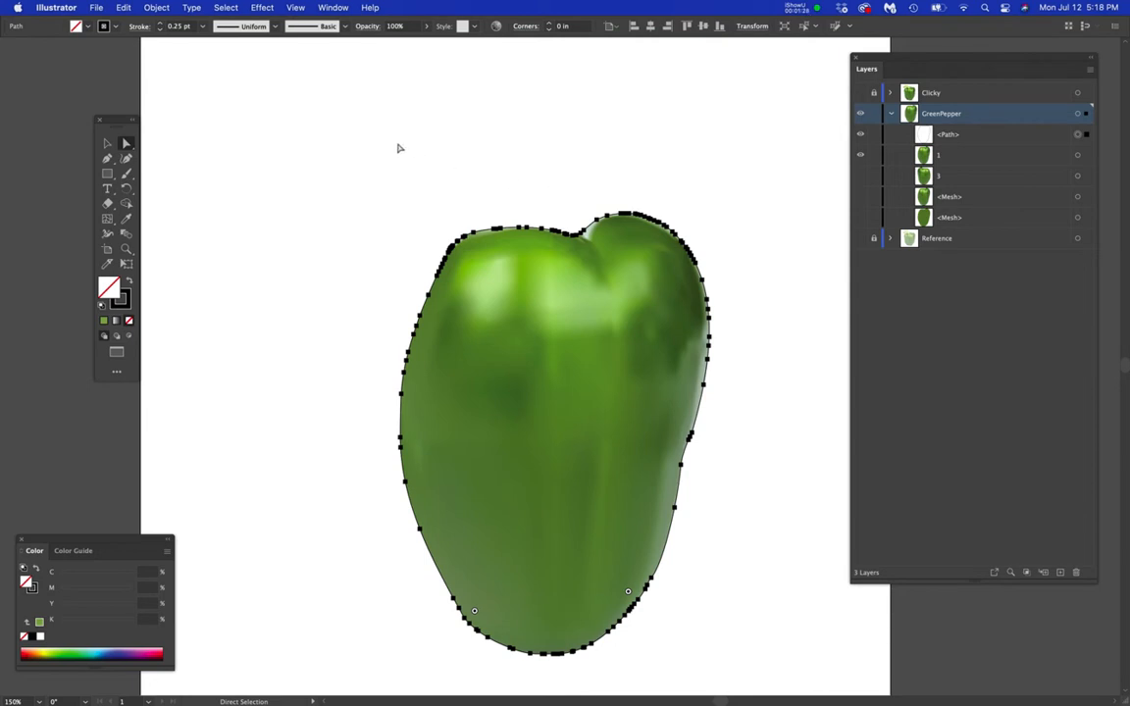
pyautogui.moveTo(259, 75)
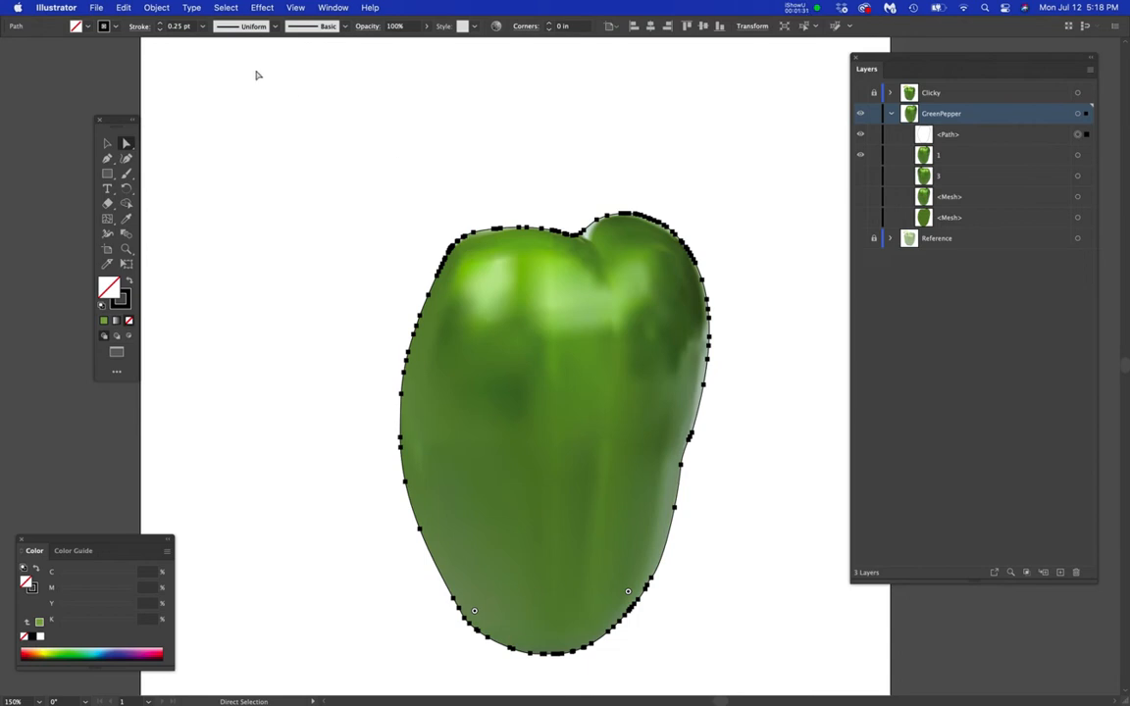
# - In Clipboard Handling preferences enable AICB with Preserve Paths and apply
pyautogui.click(49, 8)
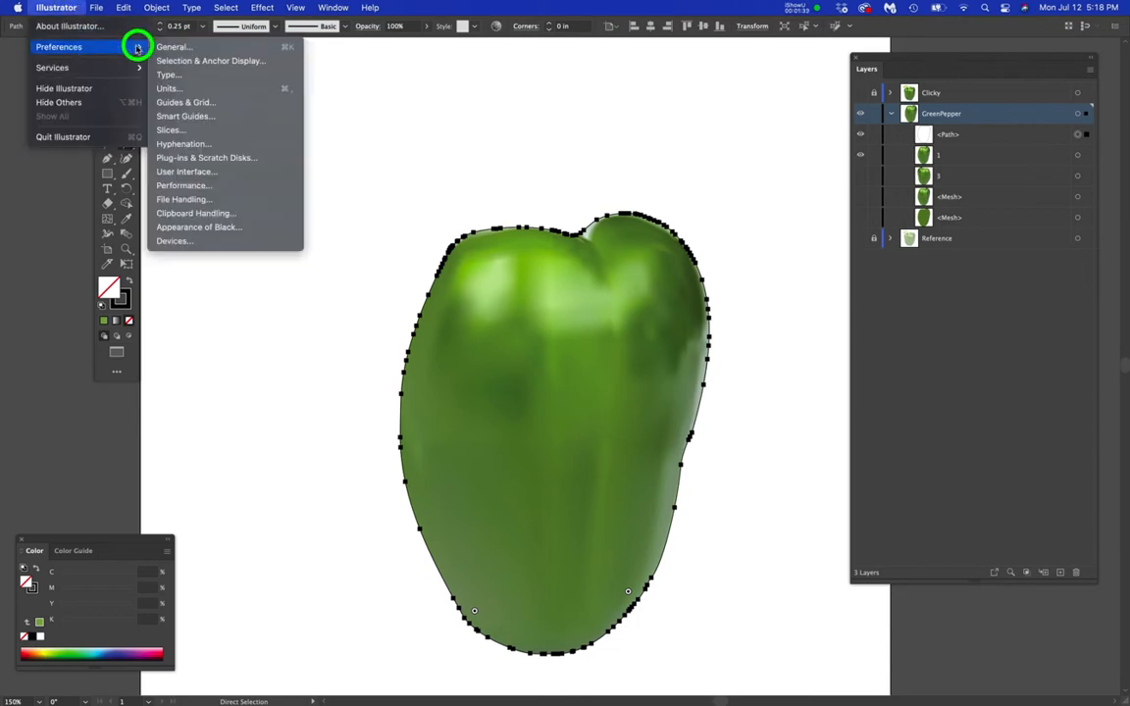
pyautogui.moveTo(223, 212)
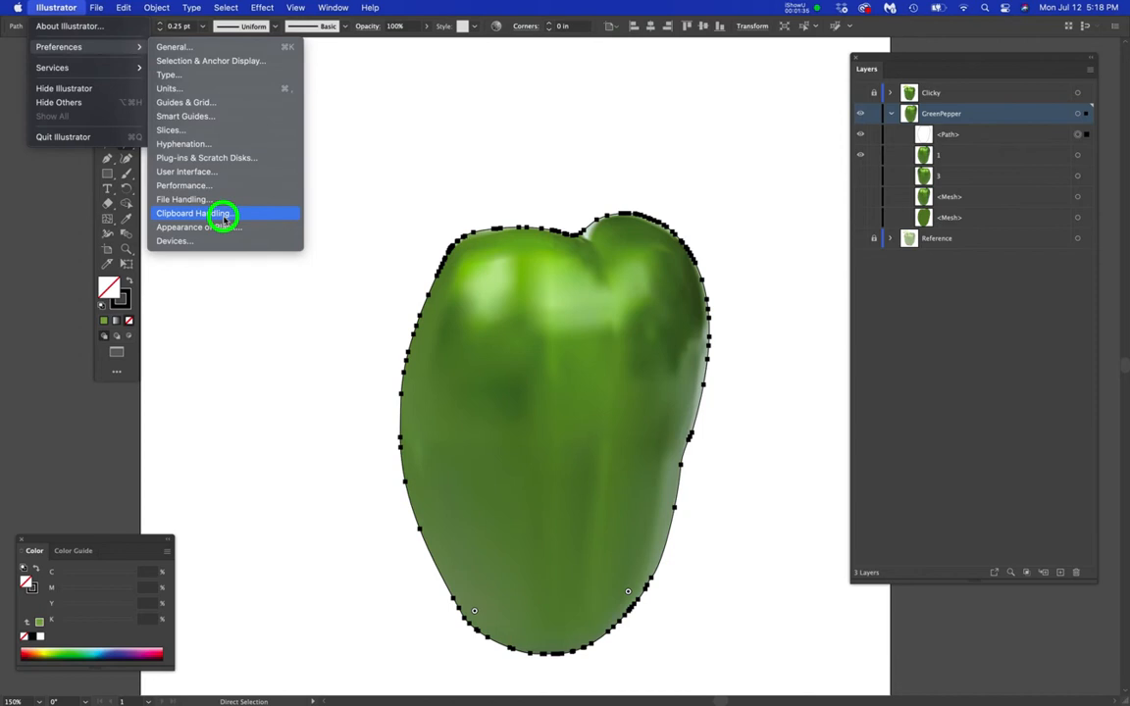
pyautogui.click(224, 214)
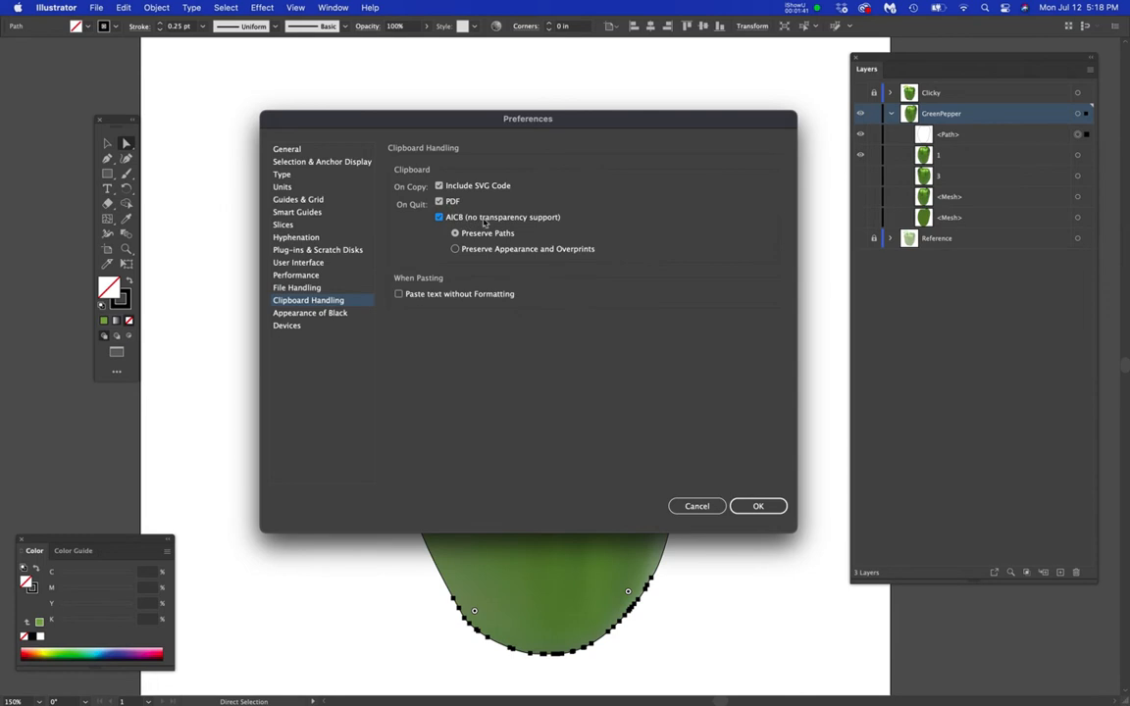
pyautogui.click(455, 232)
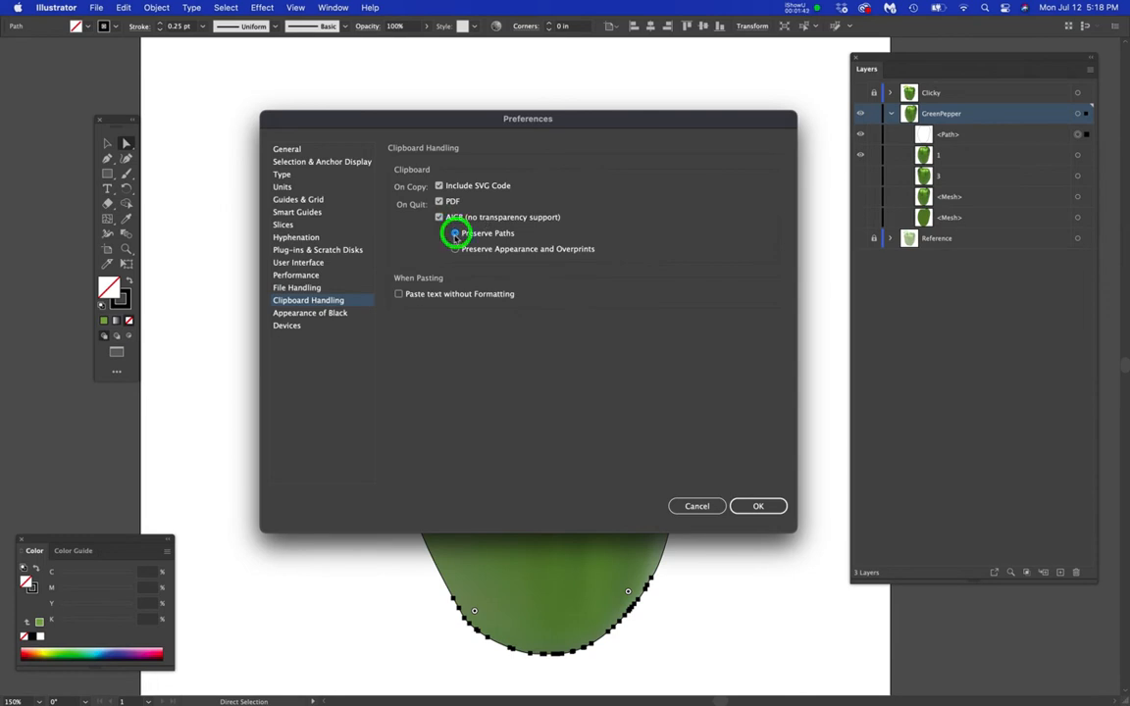
pyautogui.click(453, 231)
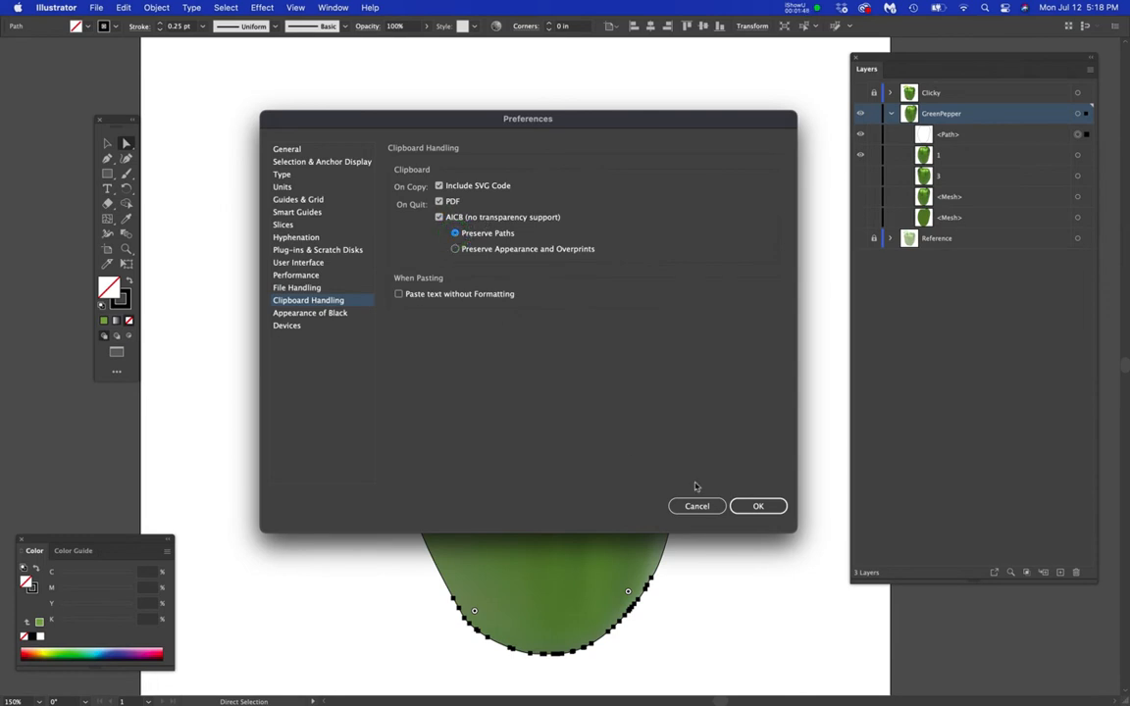
pyautogui.click(757, 506)
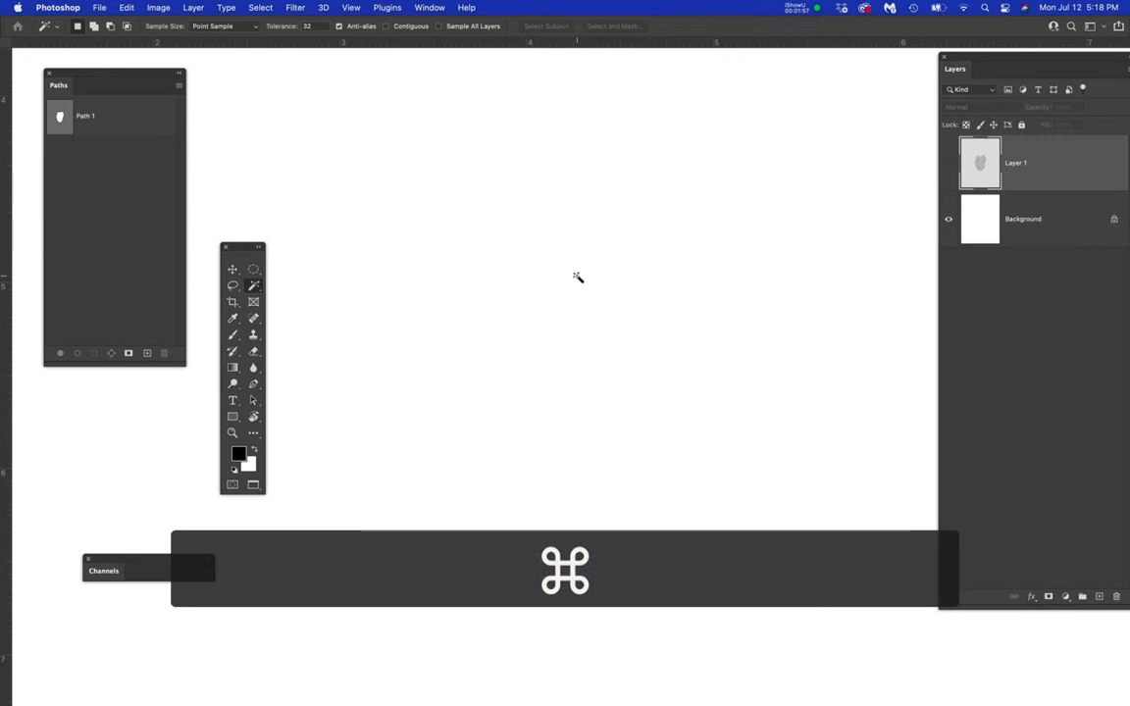
# - Delete Layer 1 in Photoshop and paste the copied pepper outline
pyautogui.click(143, 353)
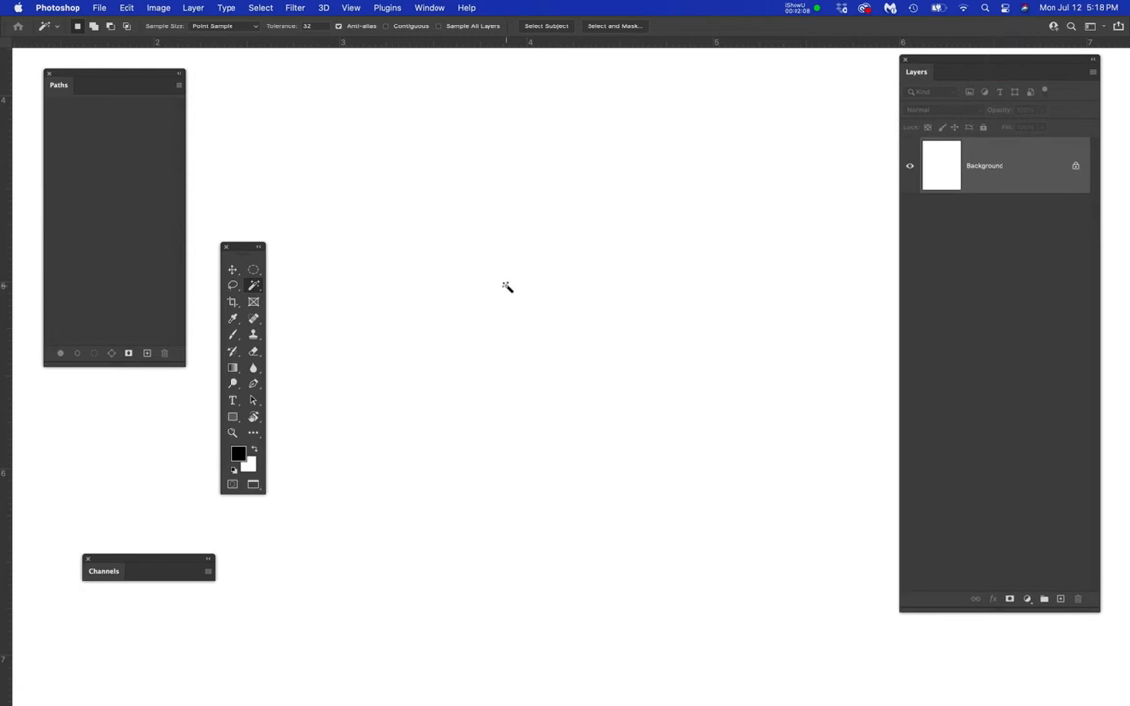
pyautogui.press('Cmd+V')
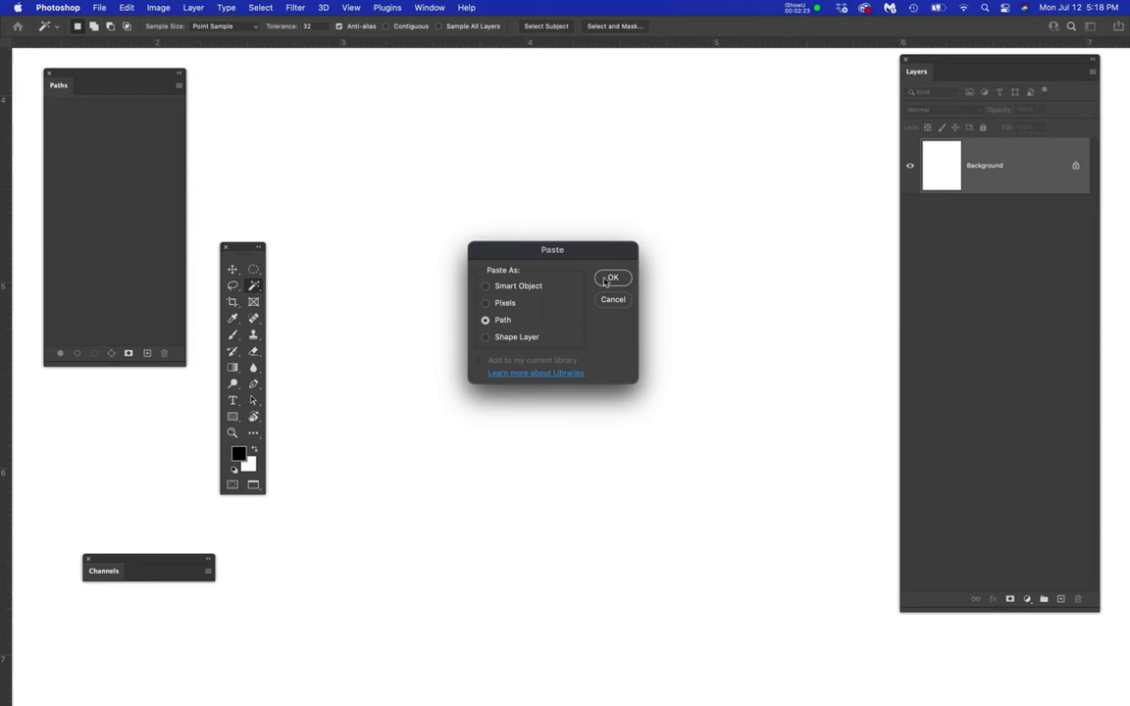
# - Paste the outline as a Path and save the work path under the name 1
pyautogui.click(612, 279)
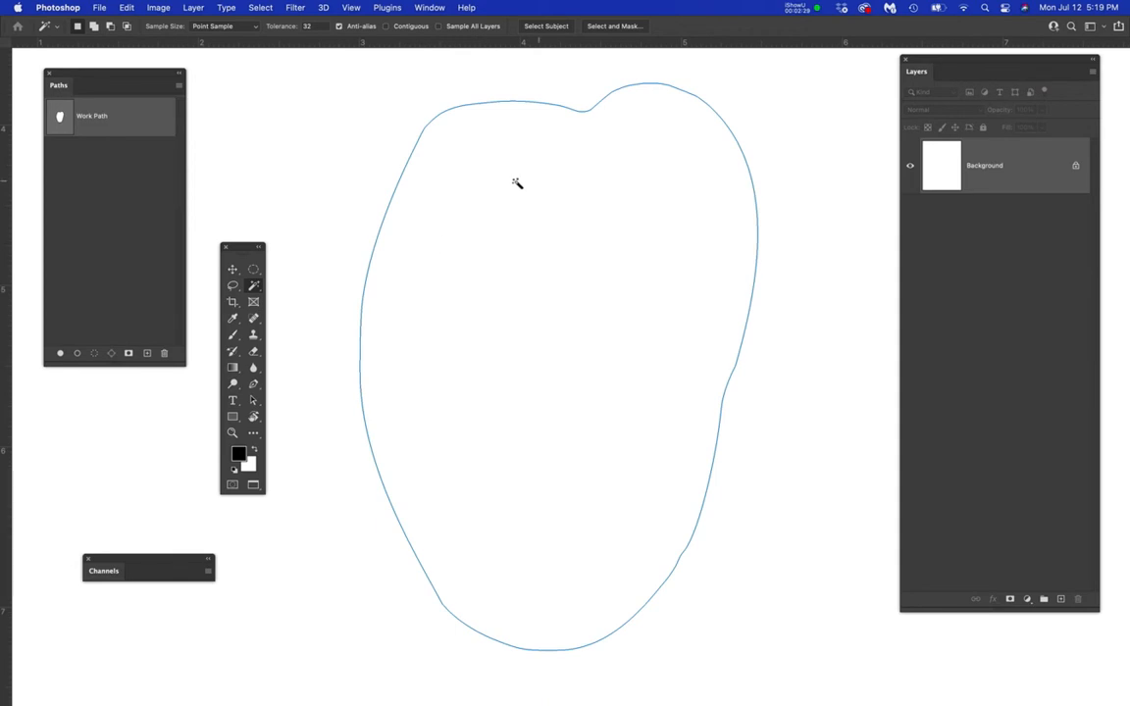
pyautogui.doubleClick(102, 116)
pyautogui.write('1')
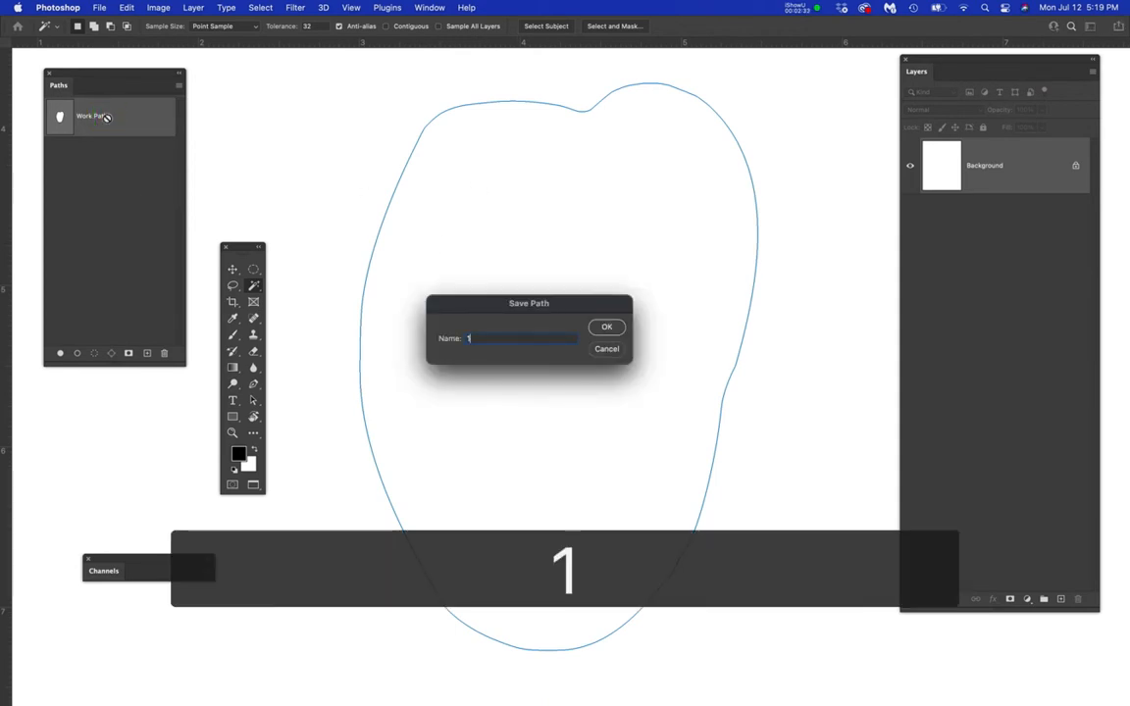
pyautogui.click(606, 326)
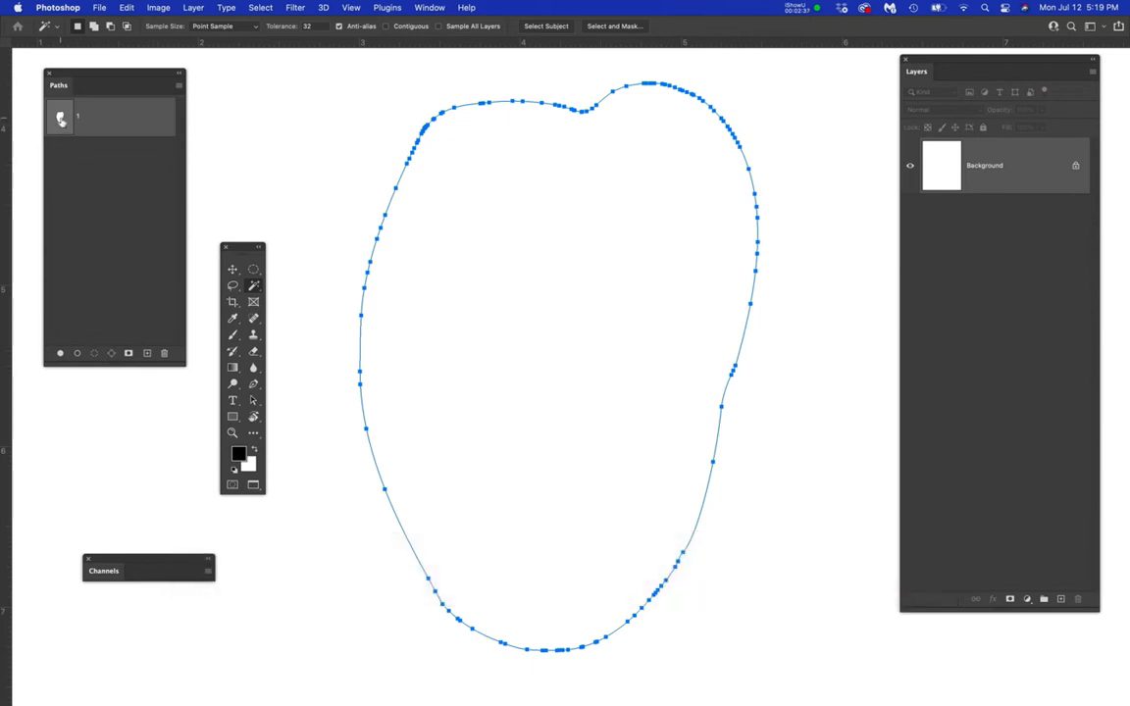
pyautogui.moveTo(63, 122)
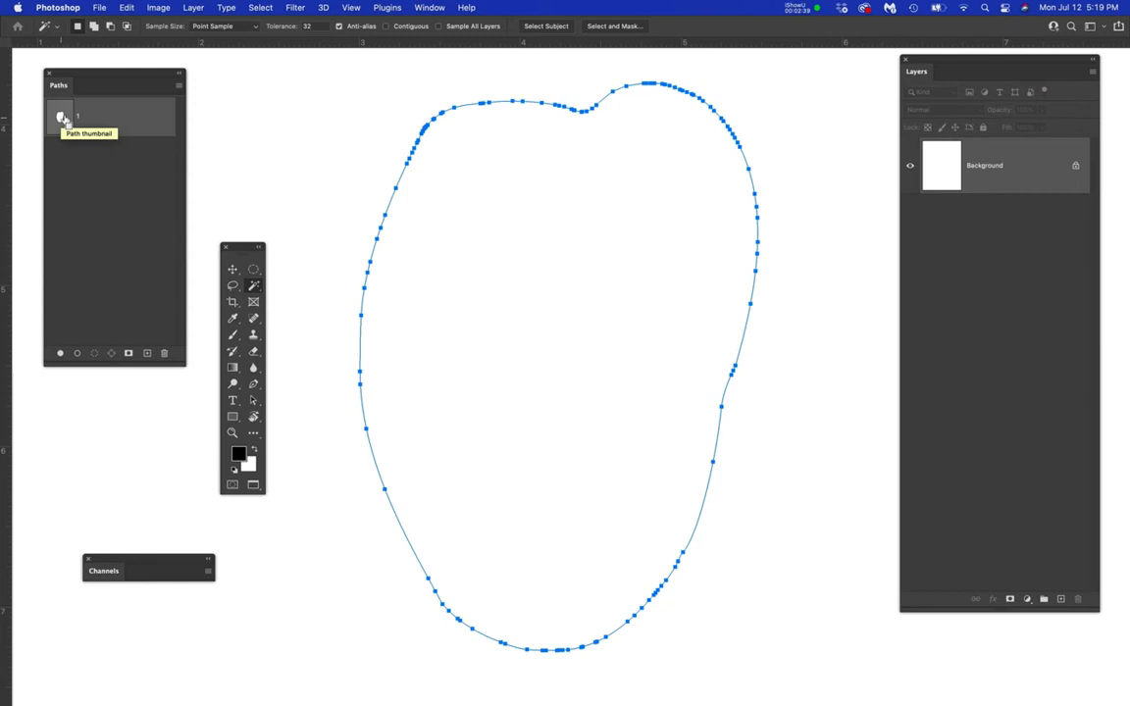
pyautogui.moveTo(59, 118)
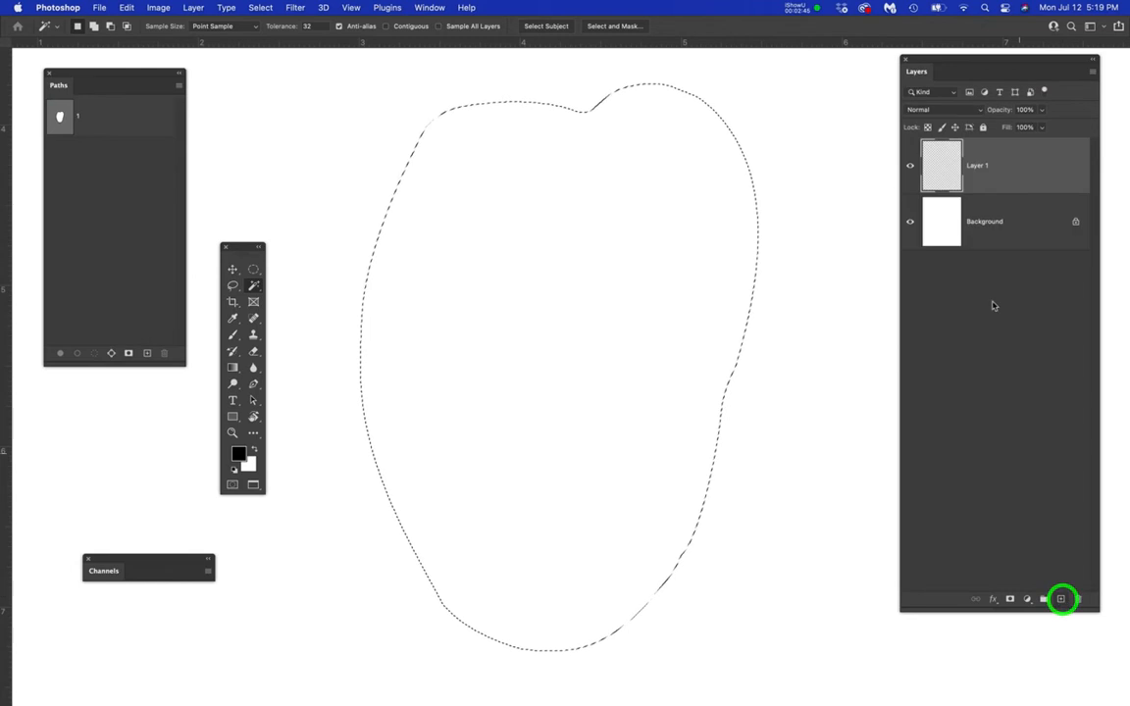
# - Add a new layer, set the foreground colour to #000000 black, fill the pepper selection and deselect
pyautogui.click(911, 220)
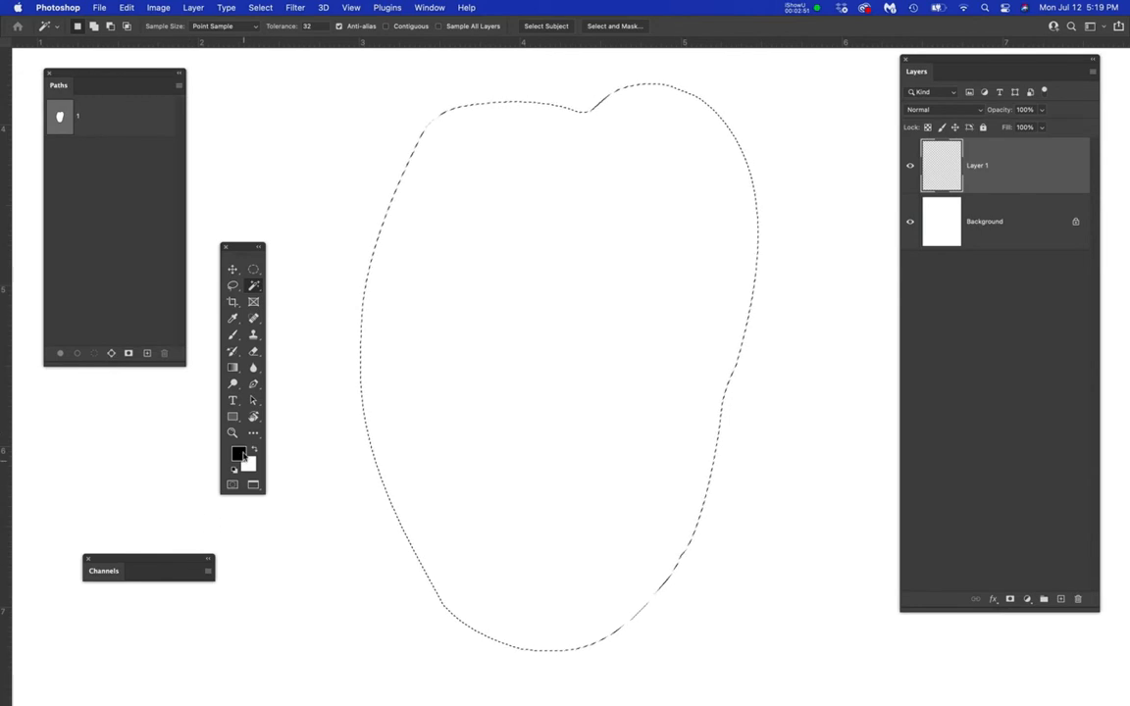
pyautogui.click(239, 456)
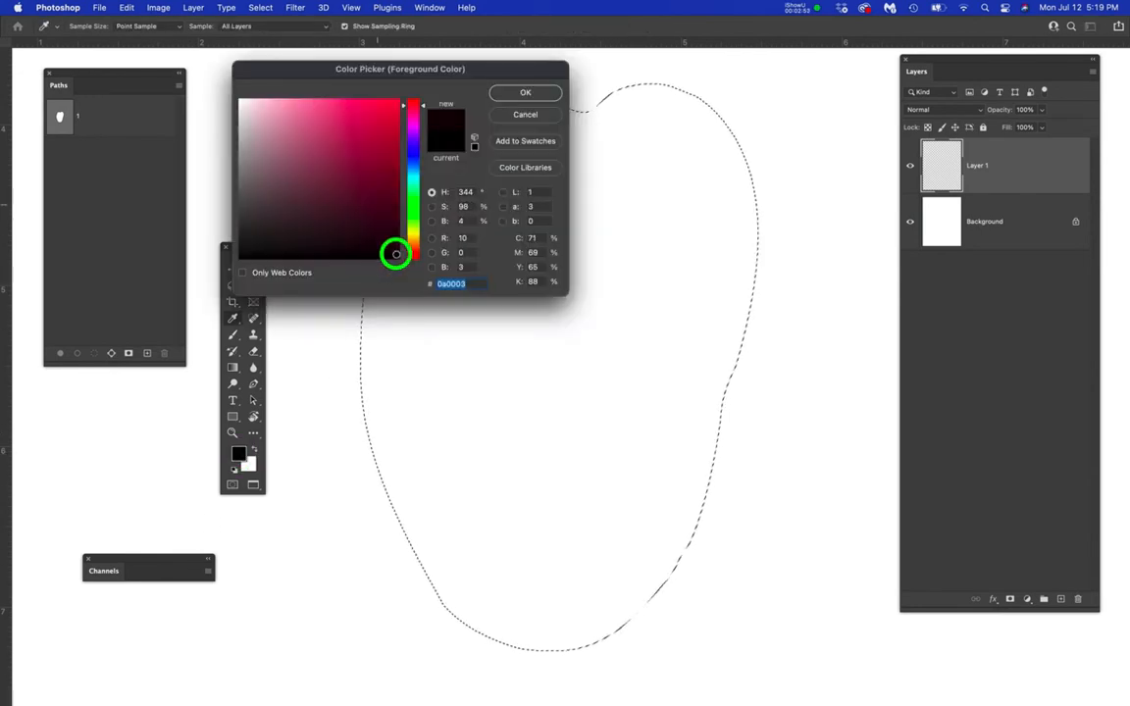
pyautogui.click(397, 255)
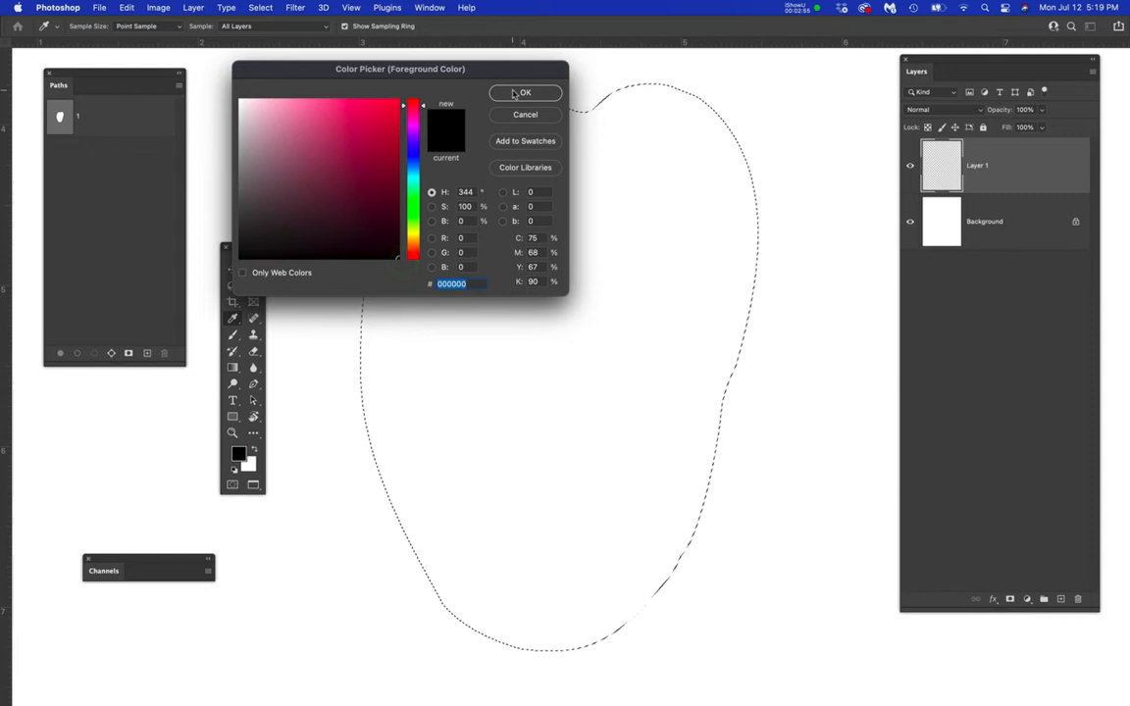
pyautogui.click(526, 93)
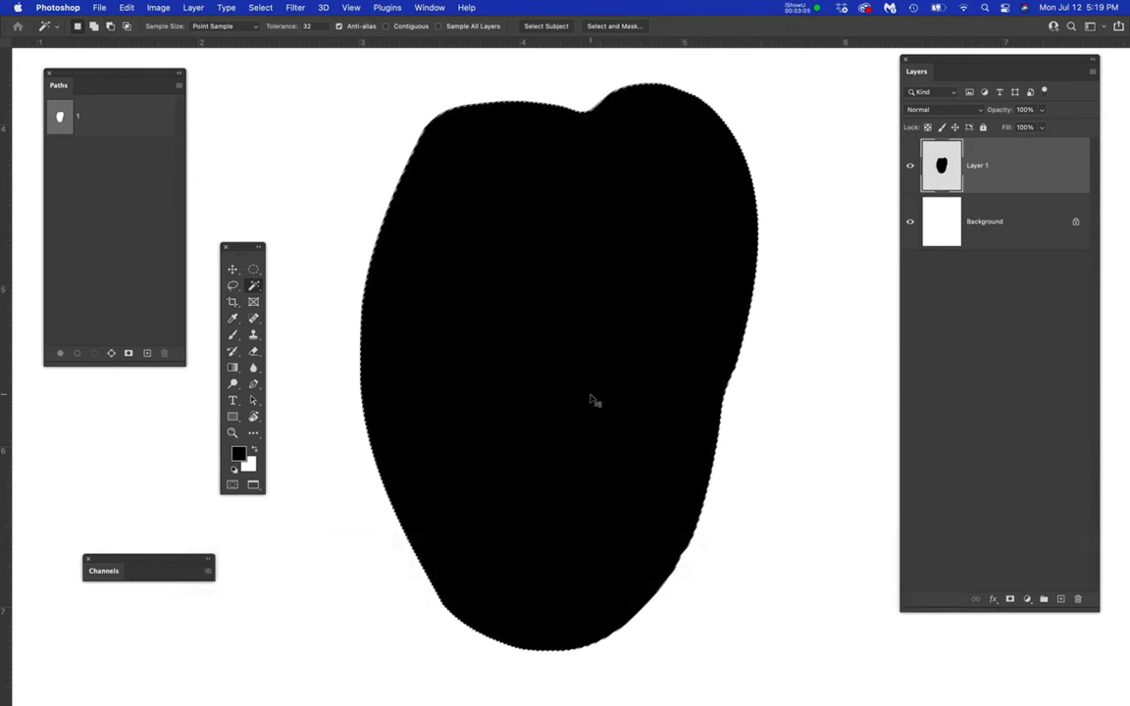
pyautogui.press('cmd+d')
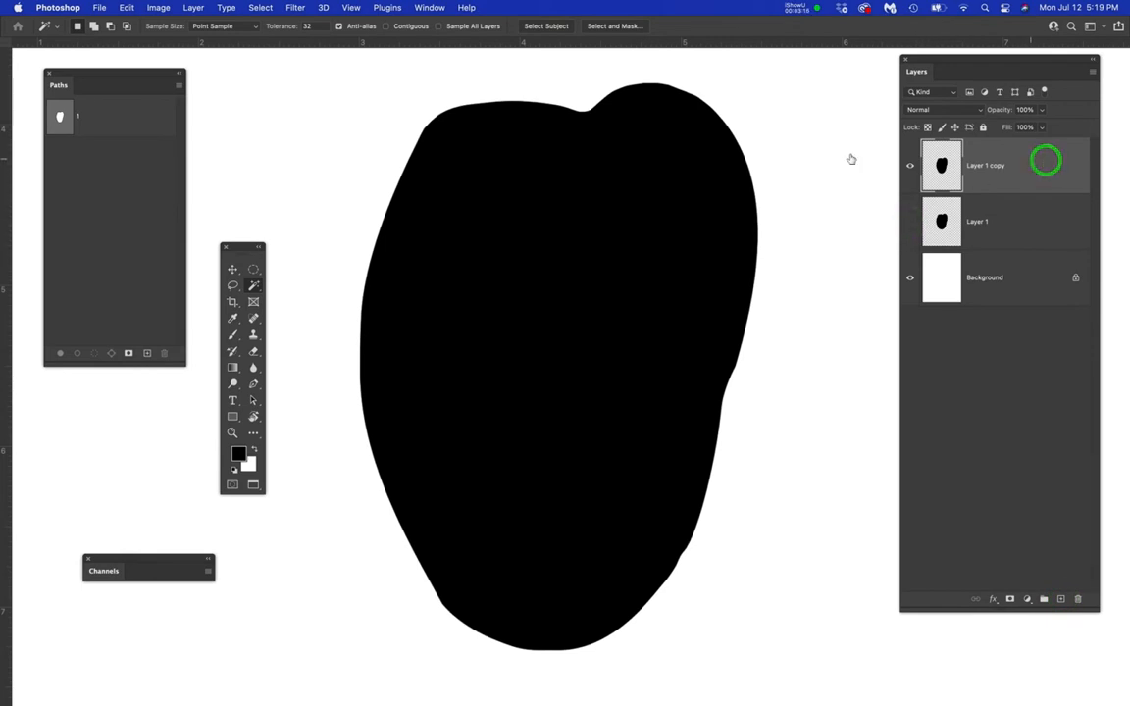
# - Apply Filter > Pixelate > Mezzotint with Coarse Dots to the black pepper copy
pyautogui.click(310, 8)
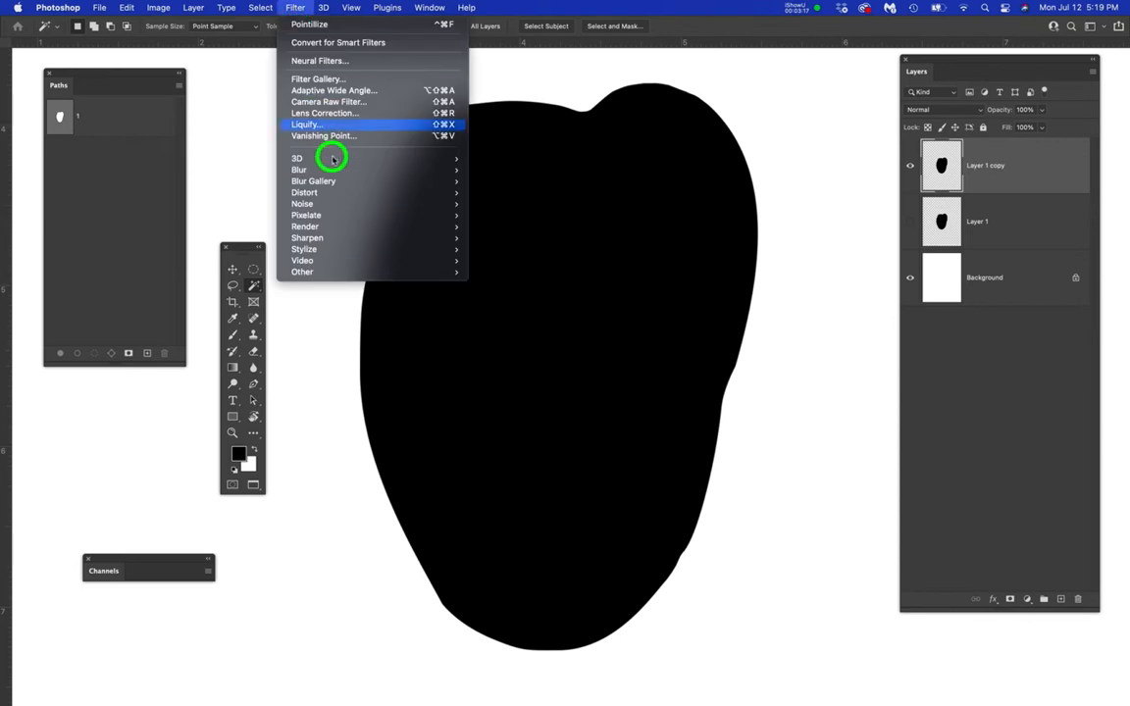
pyautogui.moveTo(385, 228)
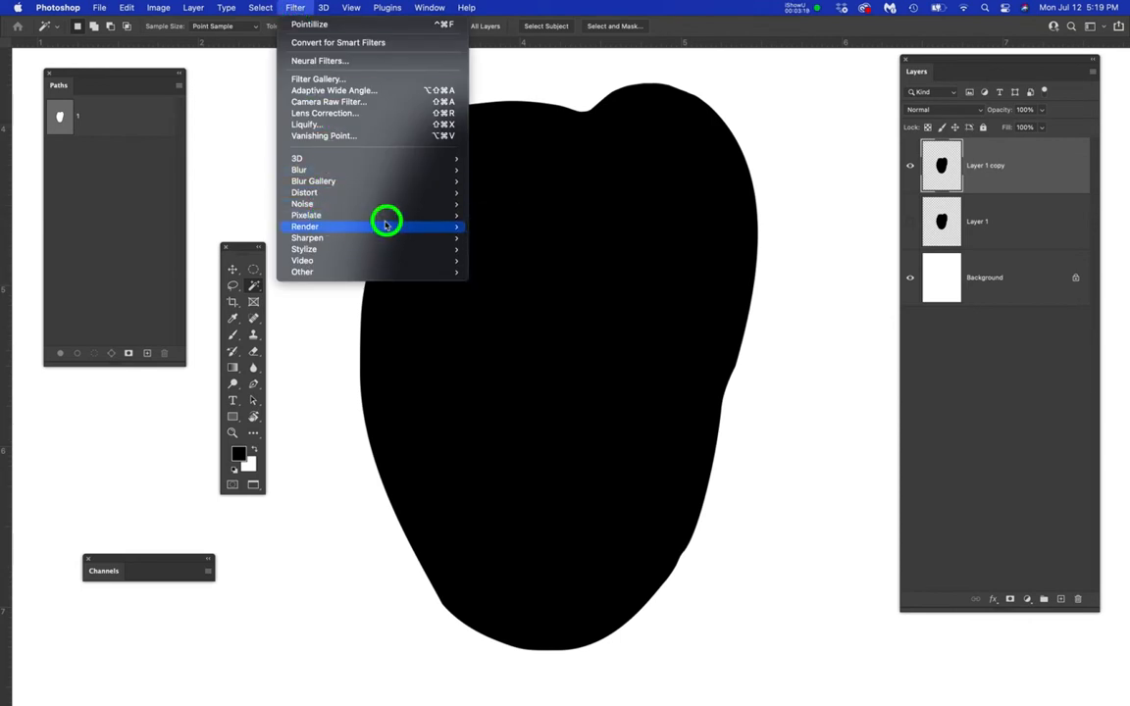
pyautogui.moveTo(306, 214)
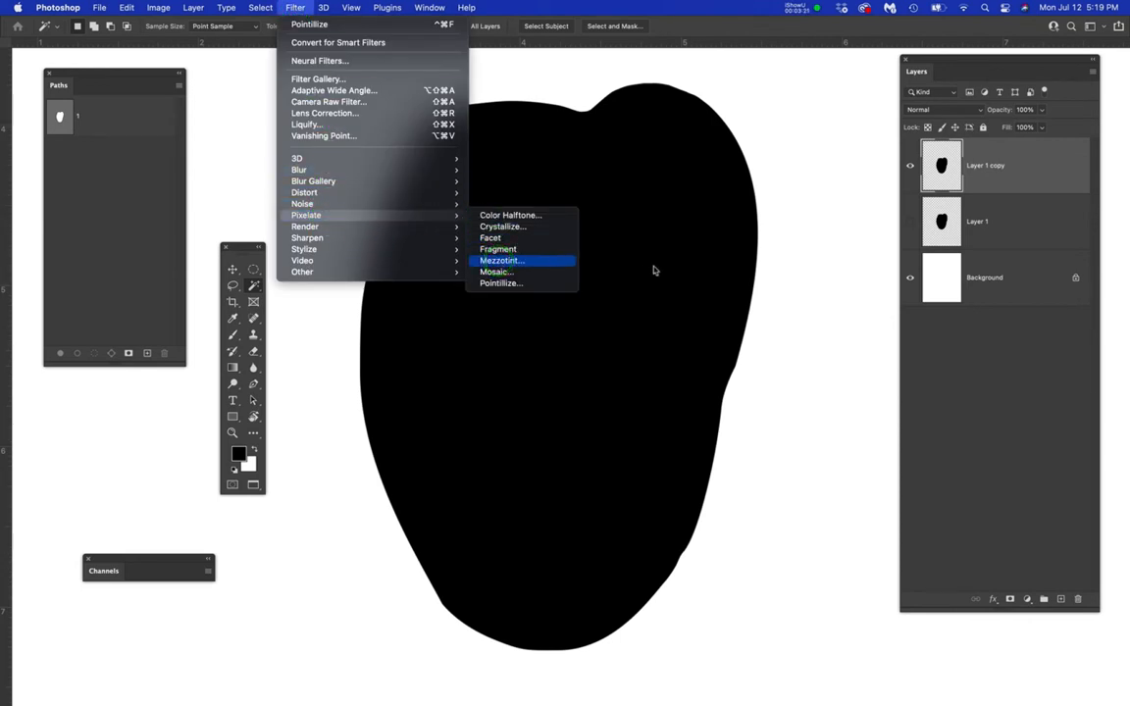
pyautogui.click(502, 259)
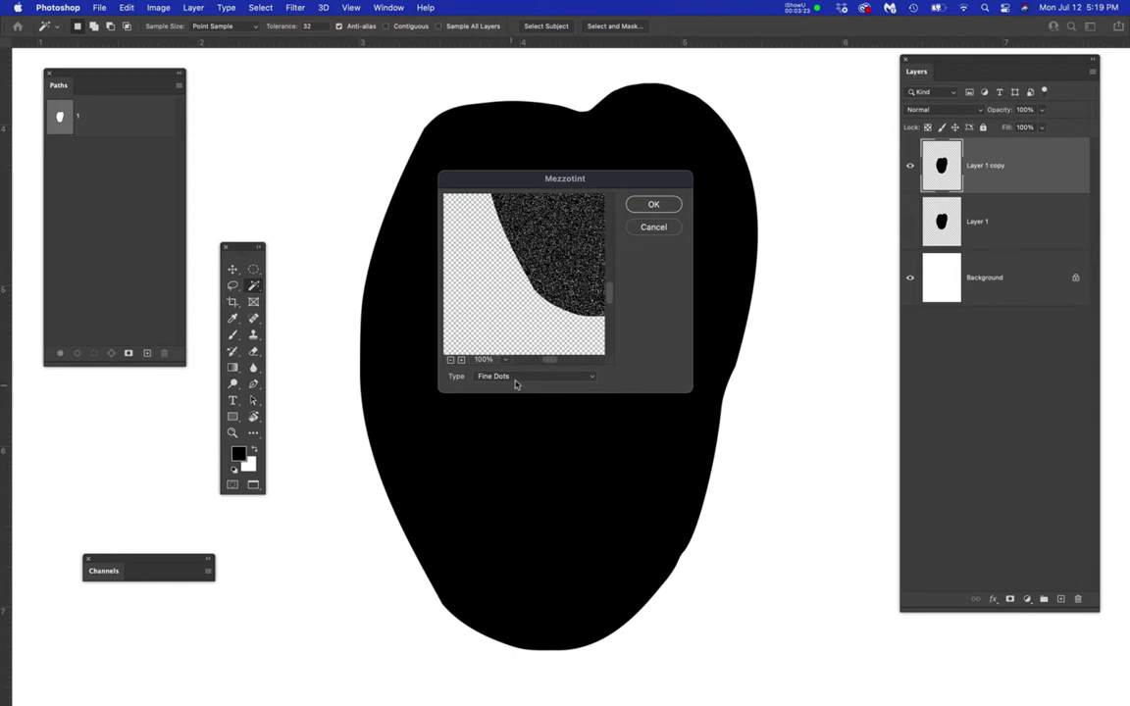
pyautogui.click(530, 376)
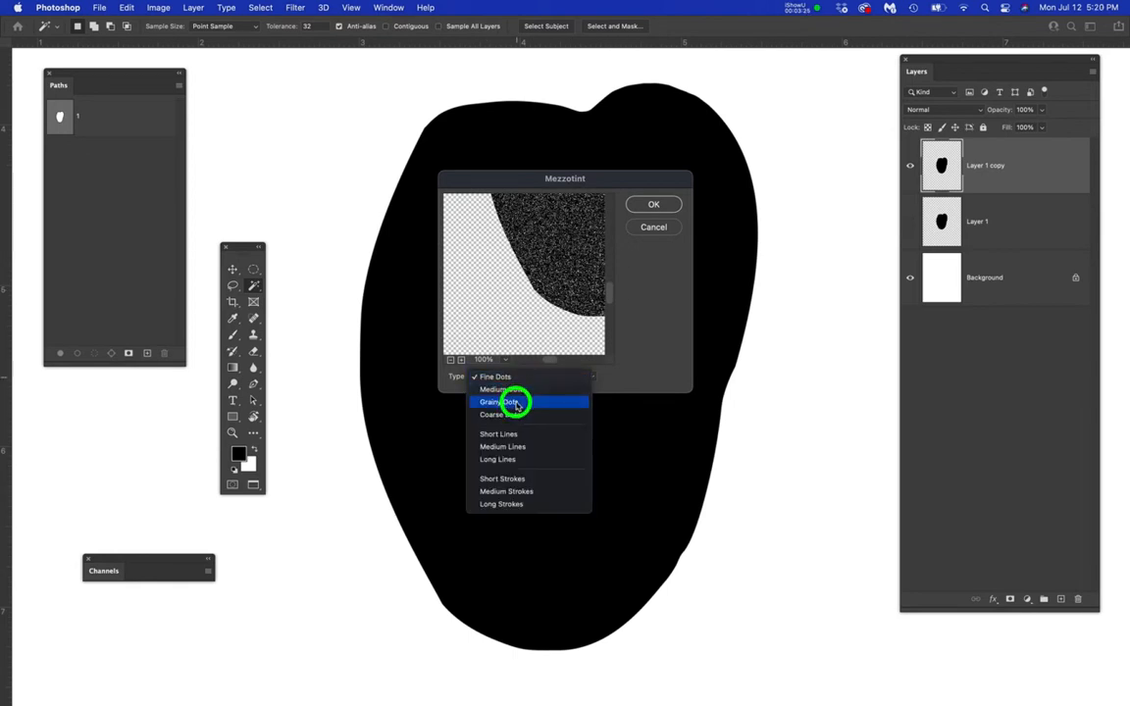
pyautogui.click(495, 416)
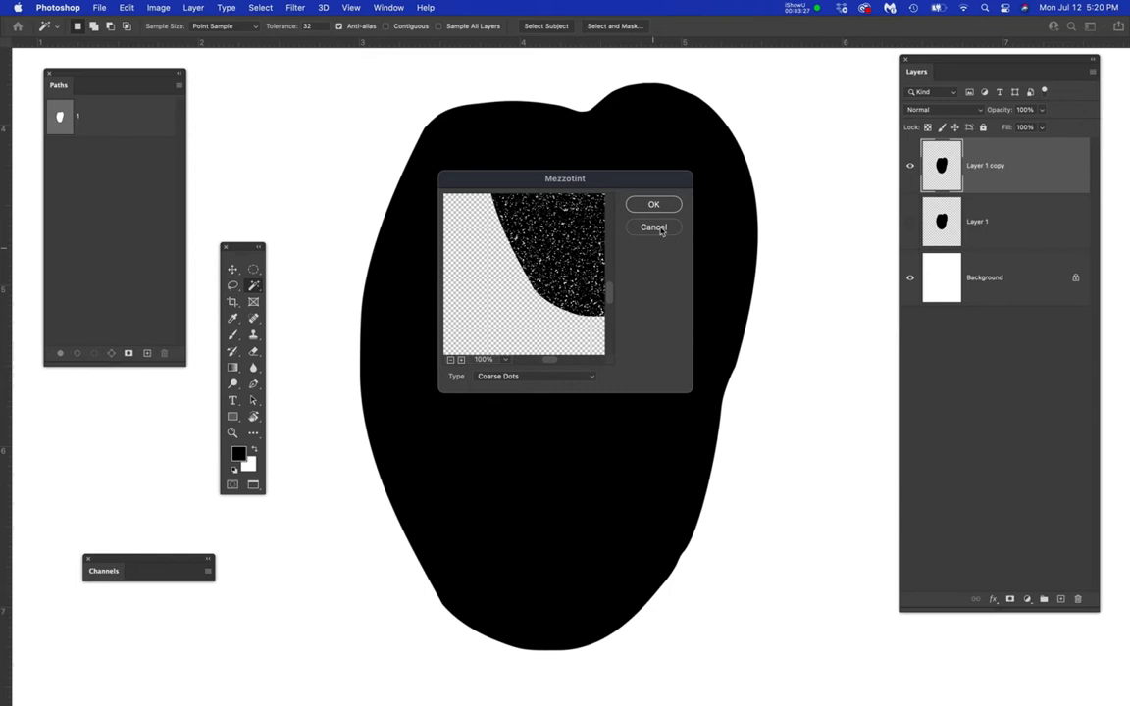
pyautogui.click(653, 204)
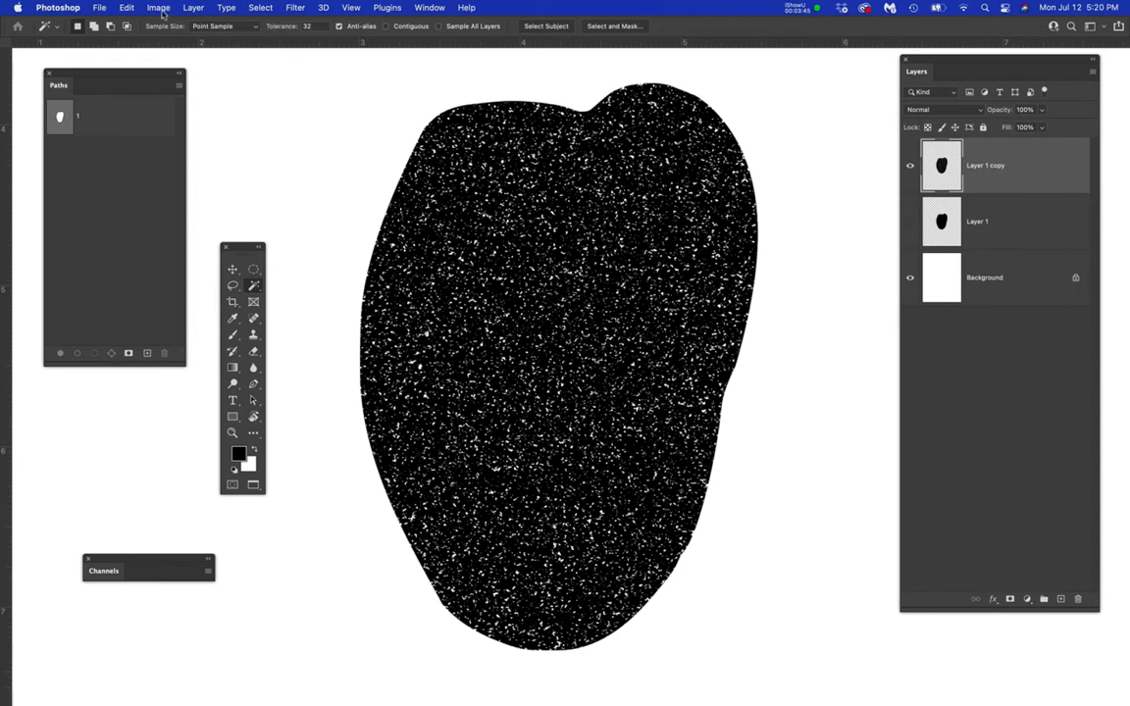
# - Invert the speckle texture via Image > Adjustments and load the dark dots as a selection
pyautogui.click(159, 8)
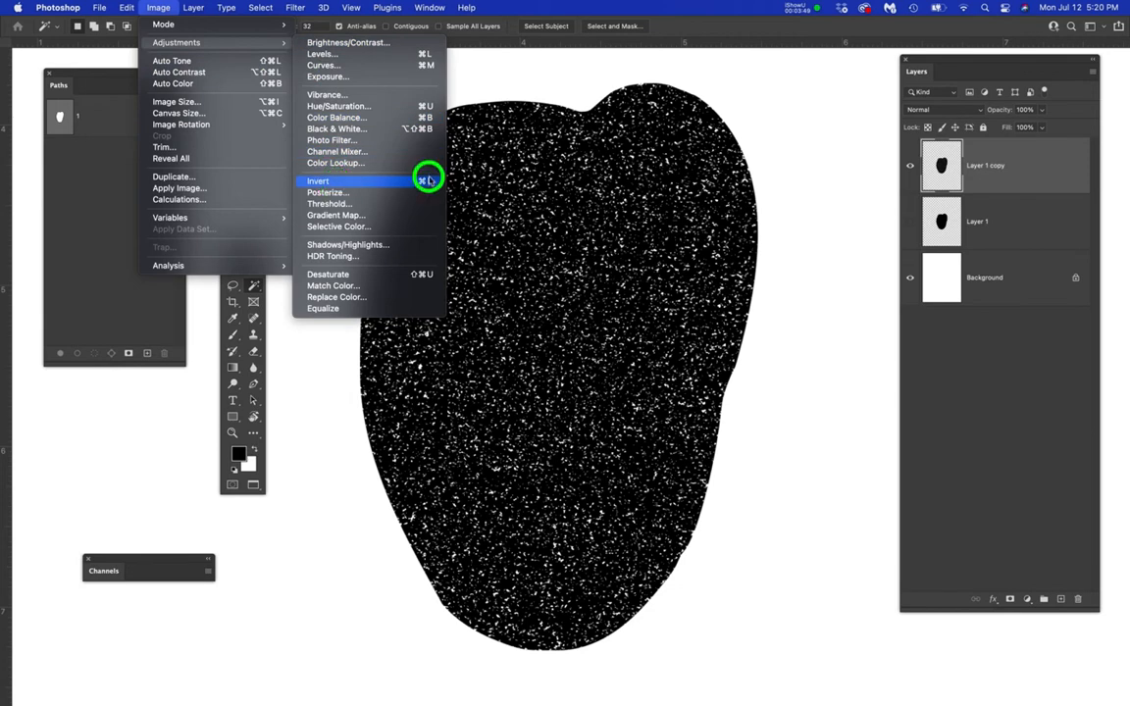
pyautogui.click(318, 180)
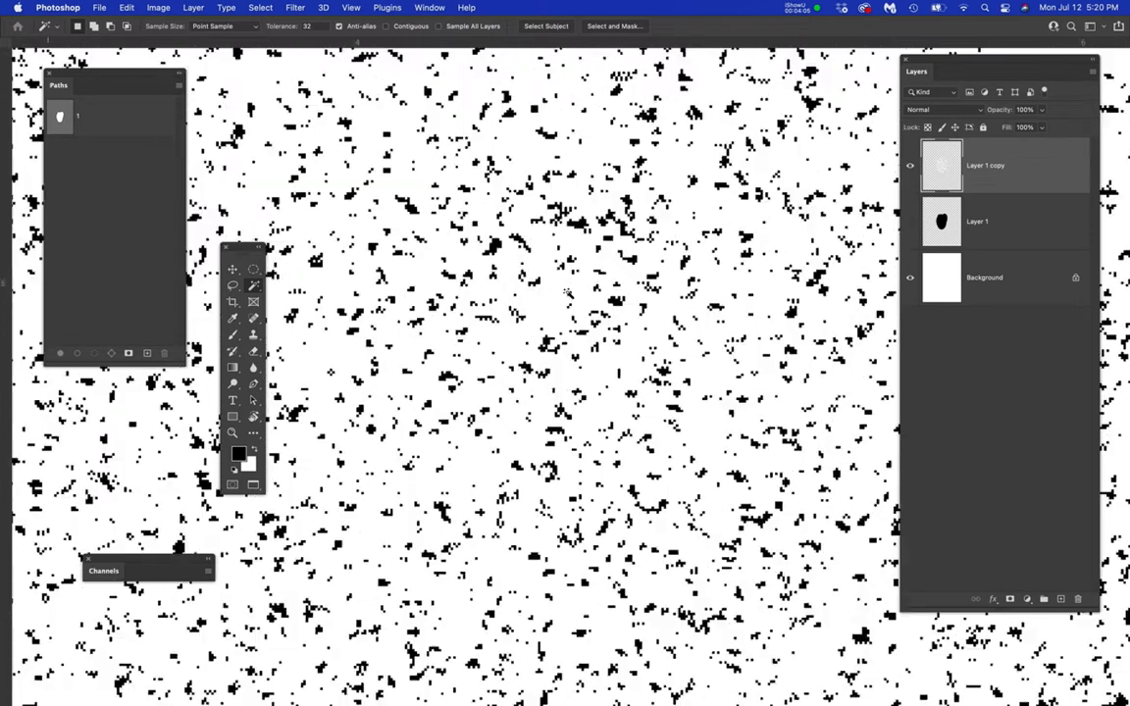
pyautogui.click(253, 286)
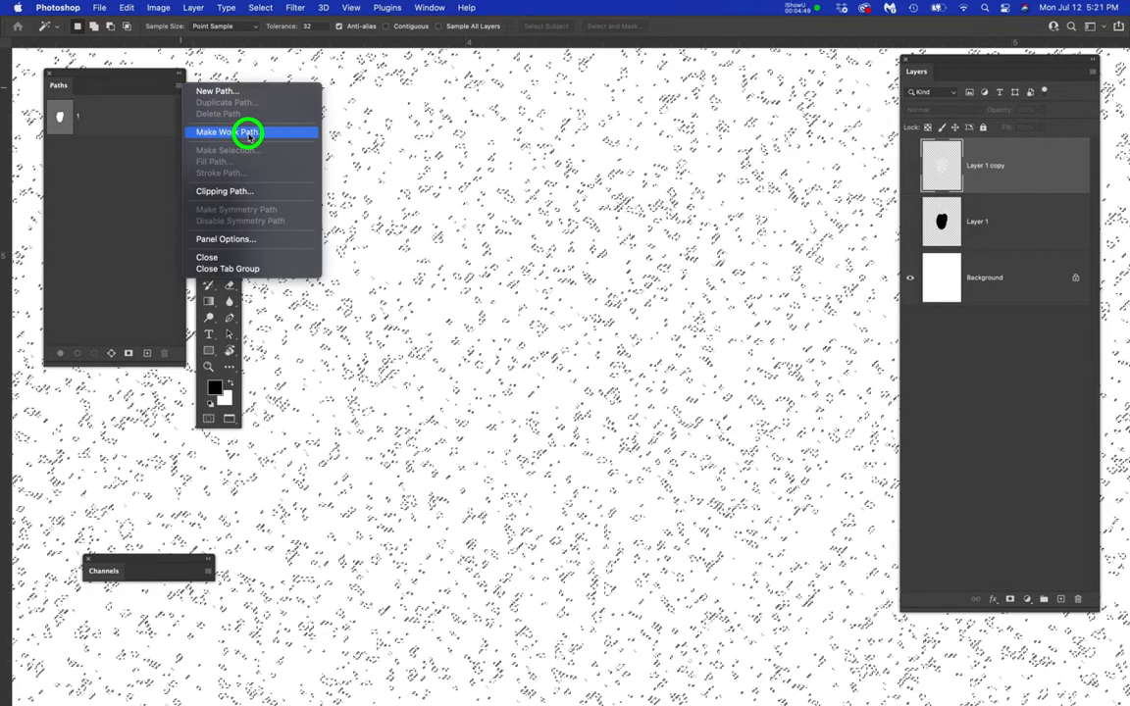
# - Make a work path from the dots with 1 pixel tolerance and copy it with Cmd+C
pyautogui.click(235, 132)
pyautogui.write('1')
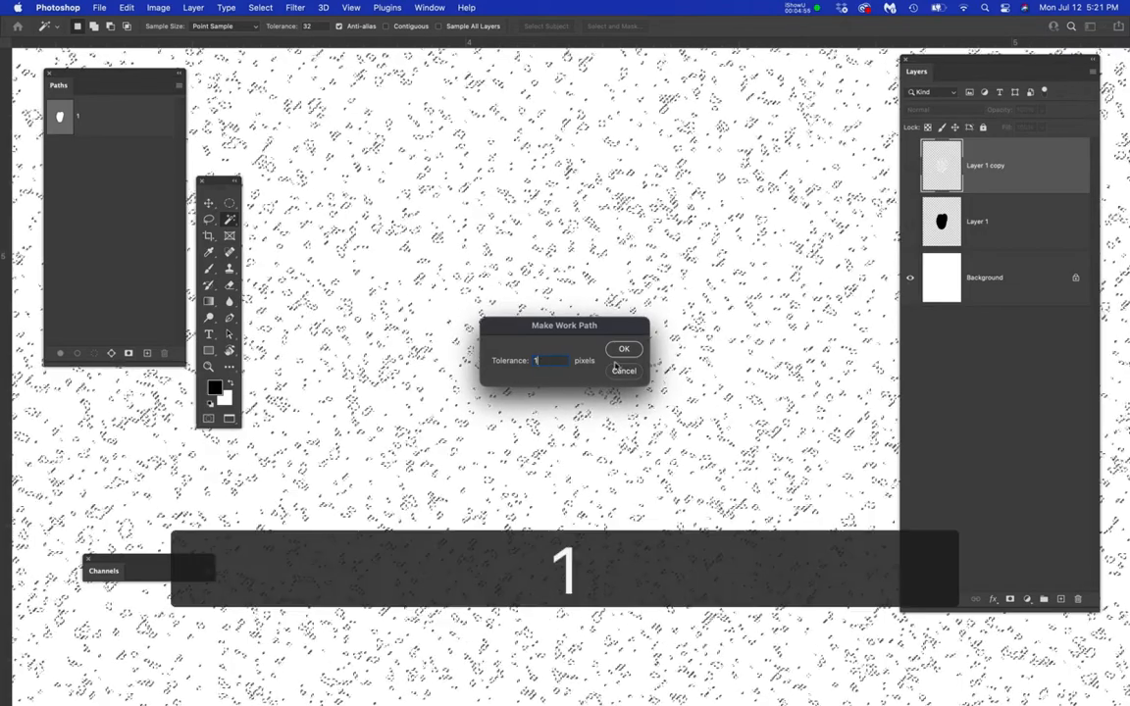
pyautogui.click(624, 349)
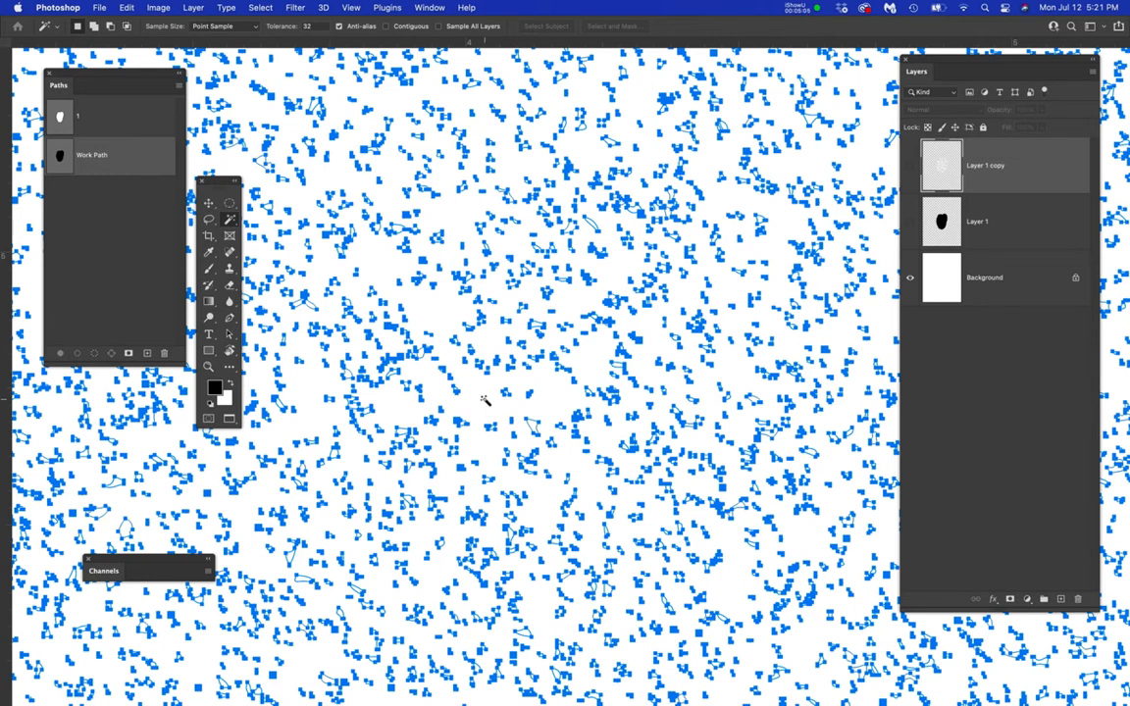
pyautogui.press('cmd+c')
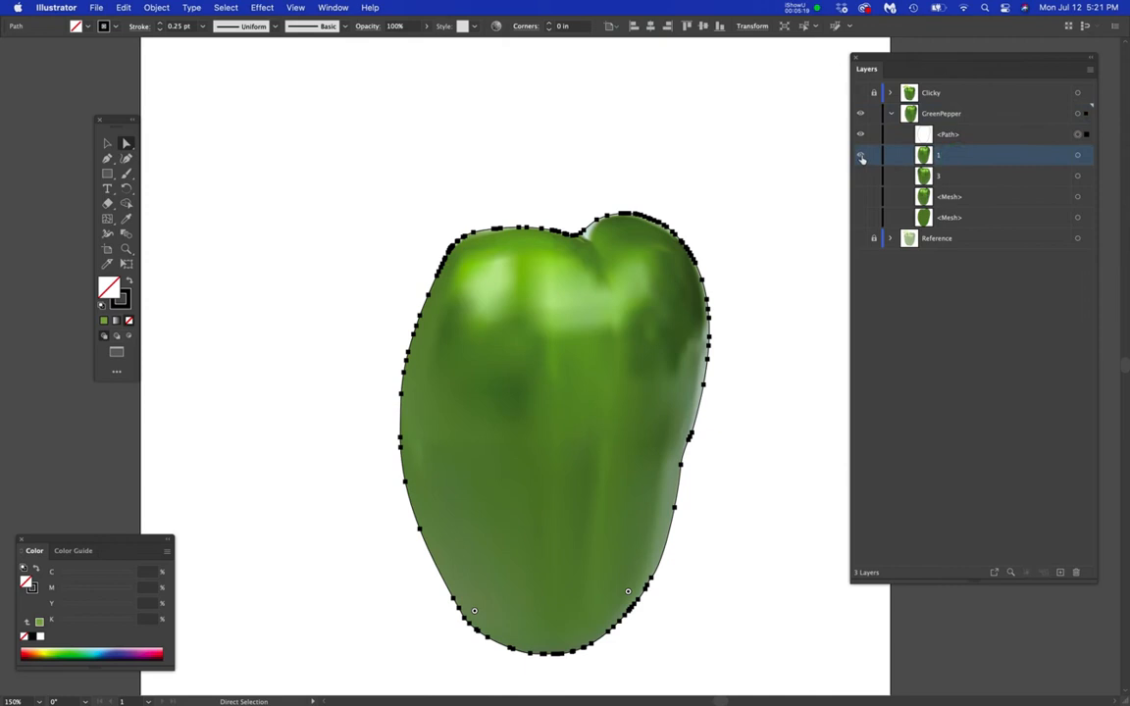
# - Hide the mesh pepper and outline path layers and show the Reference photo layer
pyautogui.click(859, 155)
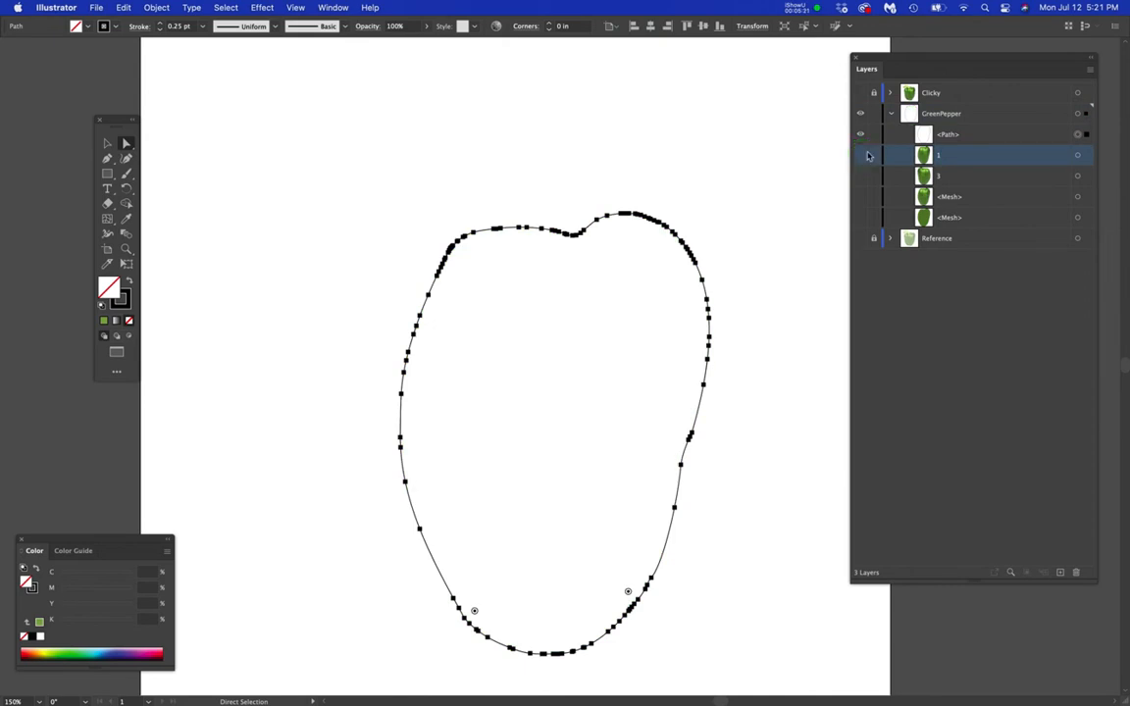
pyautogui.click(860, 133)
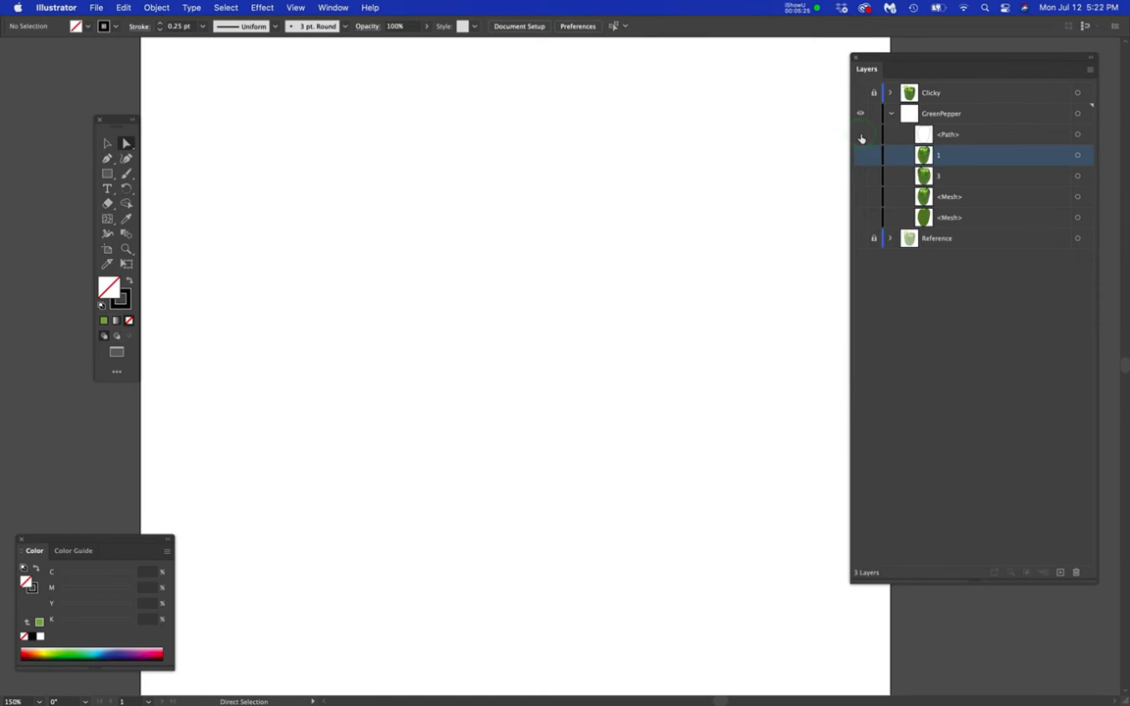
pyautogui.click(861, 93)
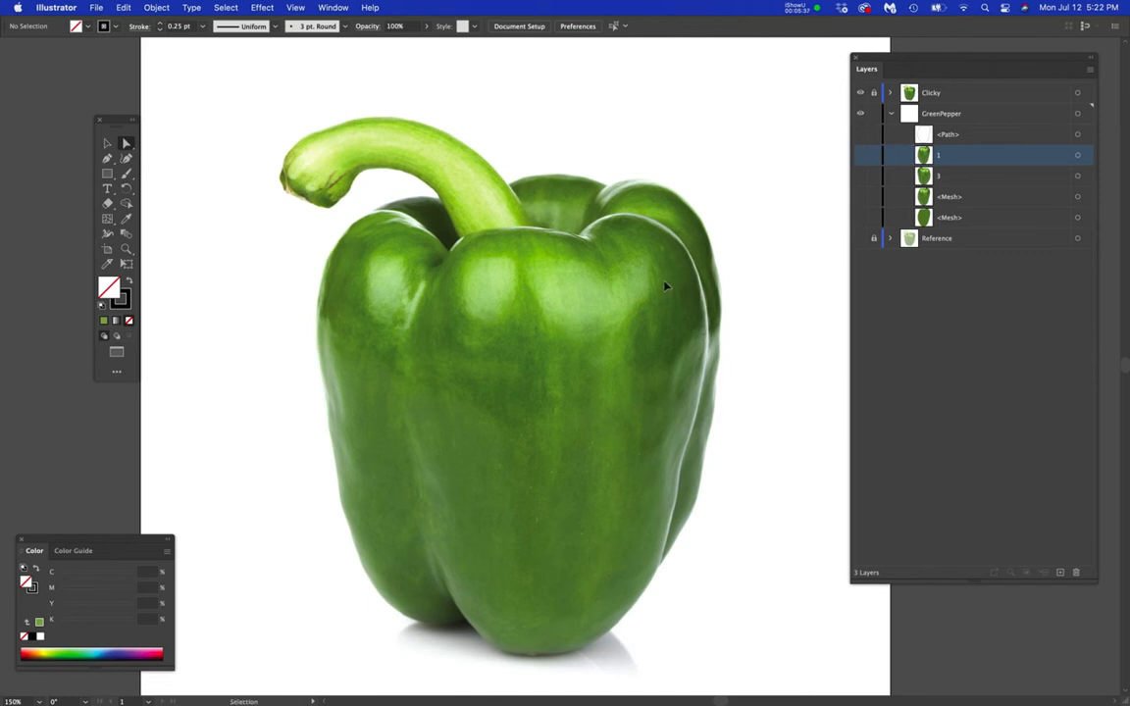
# - Paste the copied speckle texture as a Compound Path (faster) over the pepper
pyautogui.press('cmd+v')
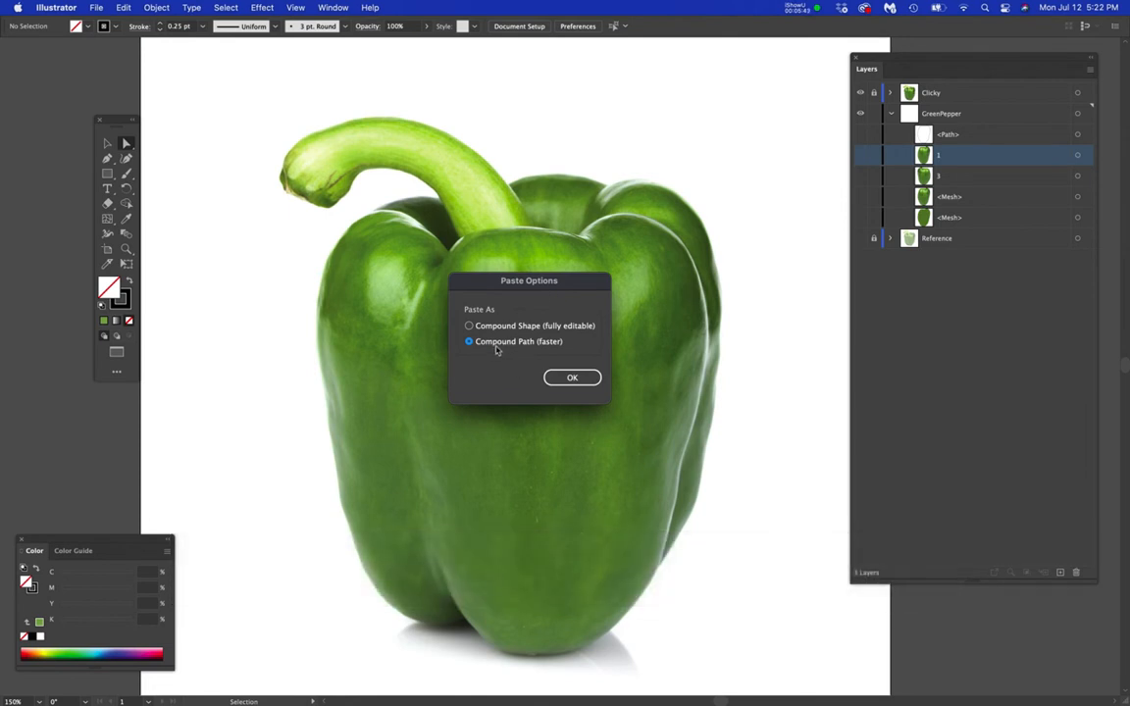
pyautogui.moveTo(569, 376)
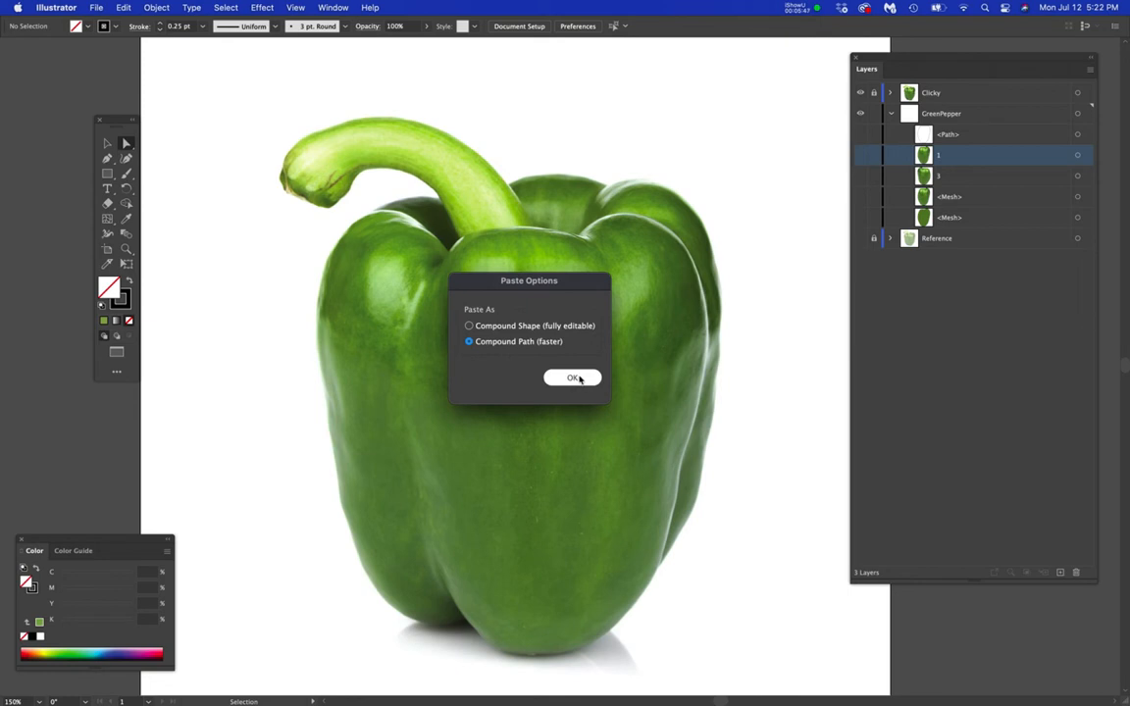
pyautogui.click(571, 377)
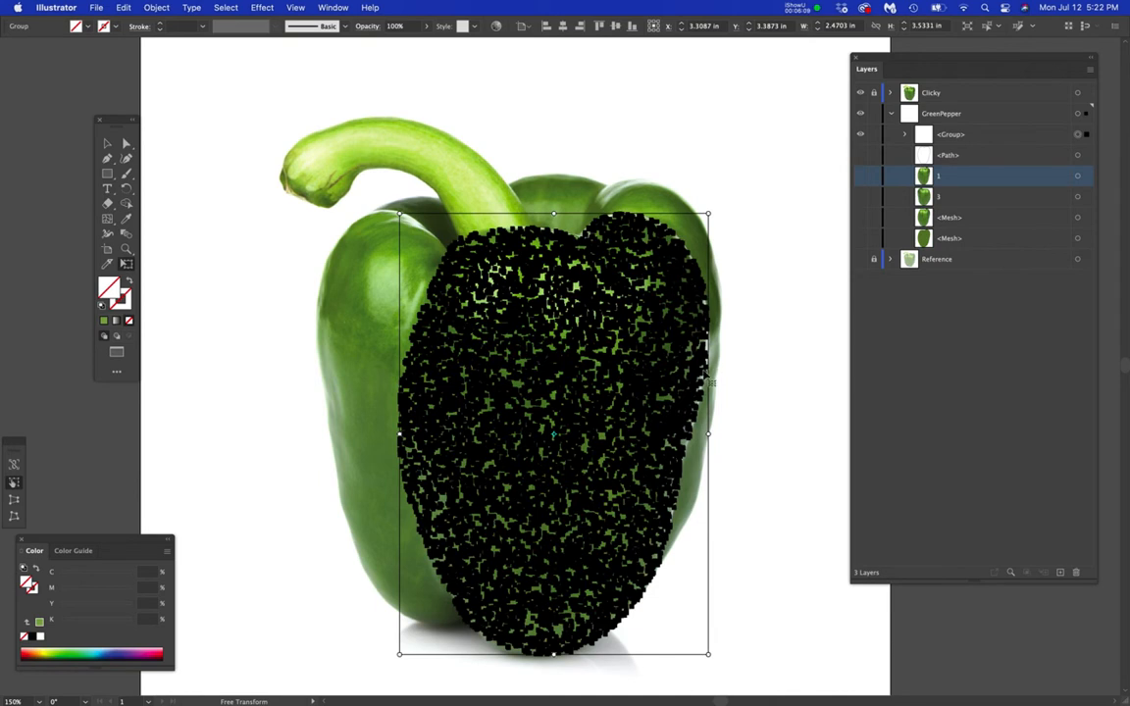
pyautogui.moveTo(404, 306)
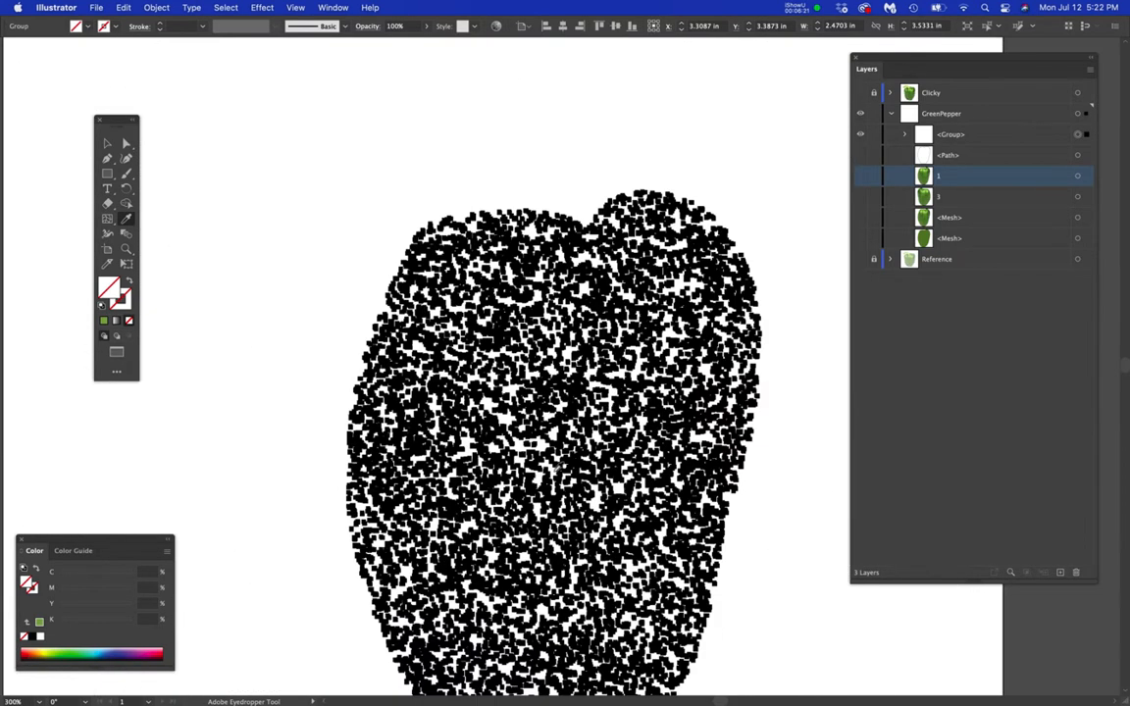
# - Fill the speckles with a dark green sampled from the pepper photo, then hide the Reference layer
pyautogui.click(863, 93)
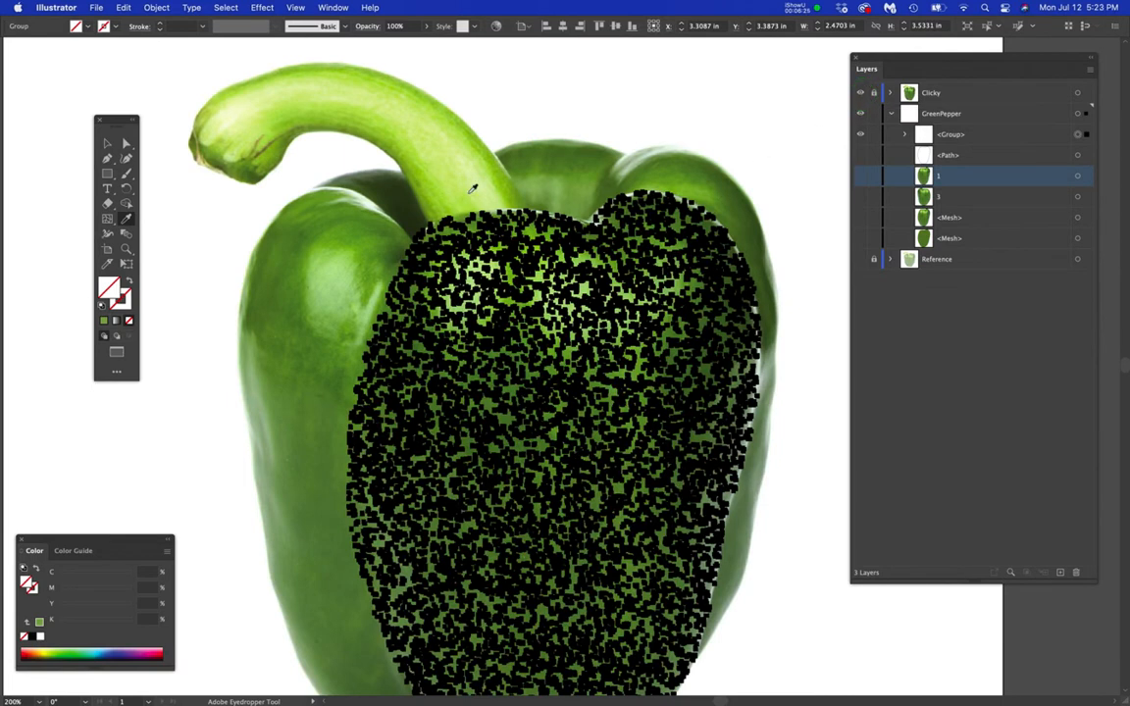
pyautogui.moveTo(409, 219)
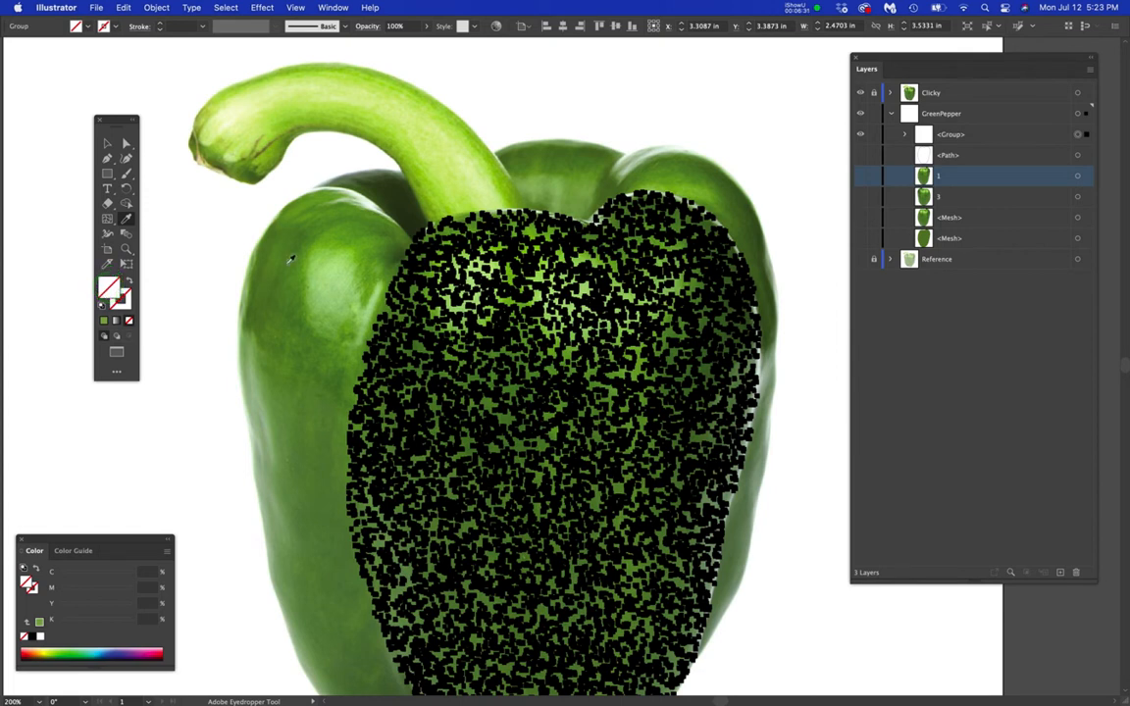
pyautogui.click(408, 219)
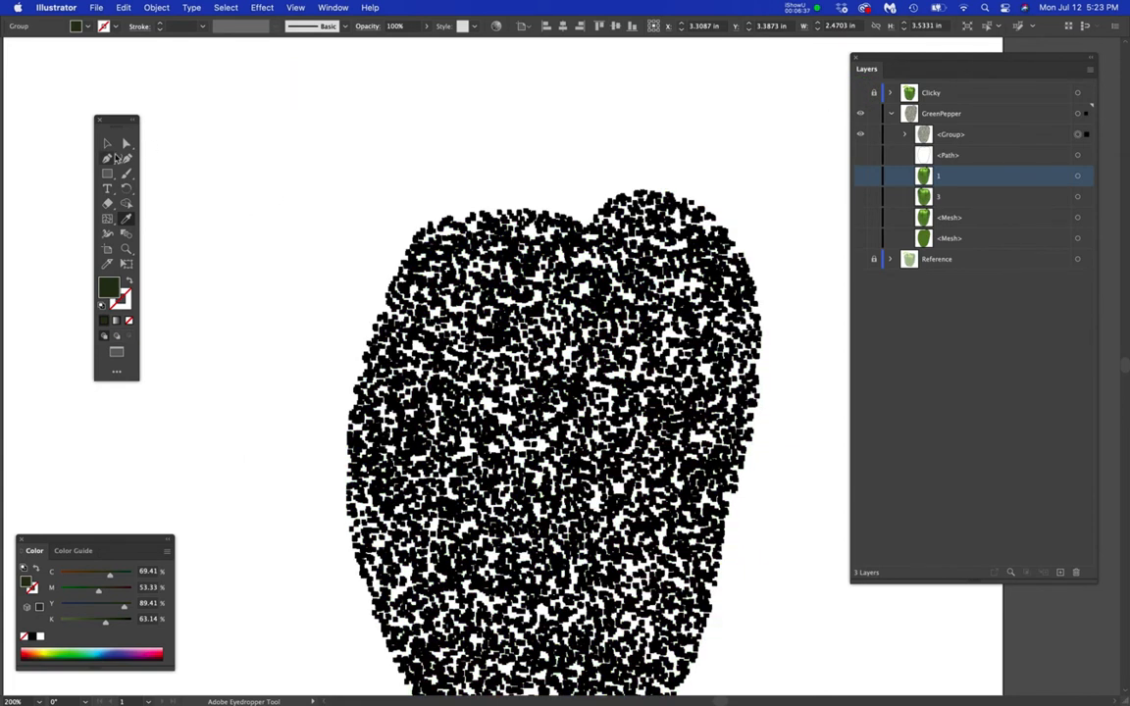
pyautogui.click(126, 144)
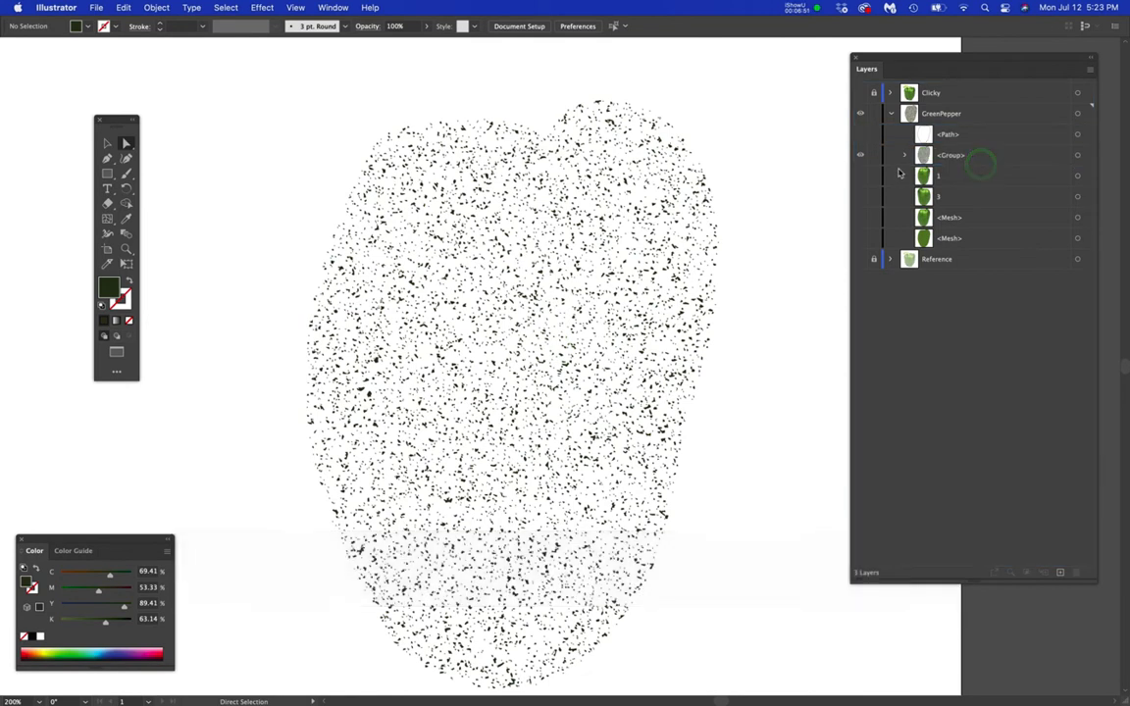
# - Show the mesh pepper again and drop the speckle group's opacity to 20%, then 10%
pyautogui.click(860, 175)
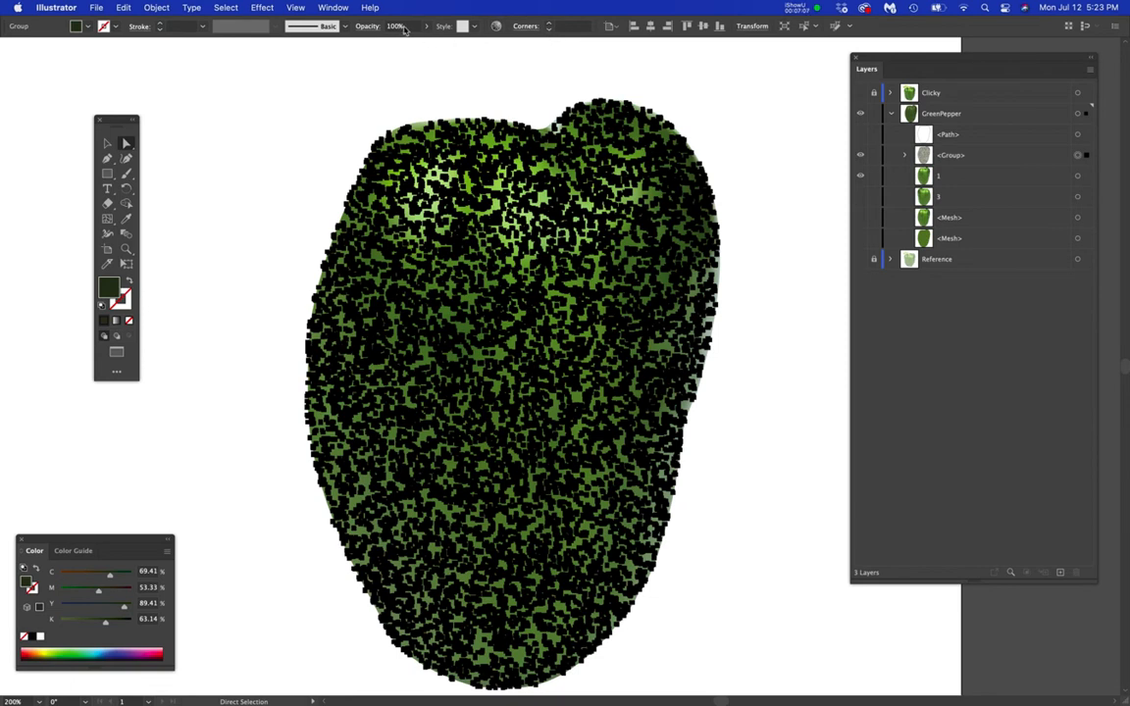
pyautogui.click(396, 27)
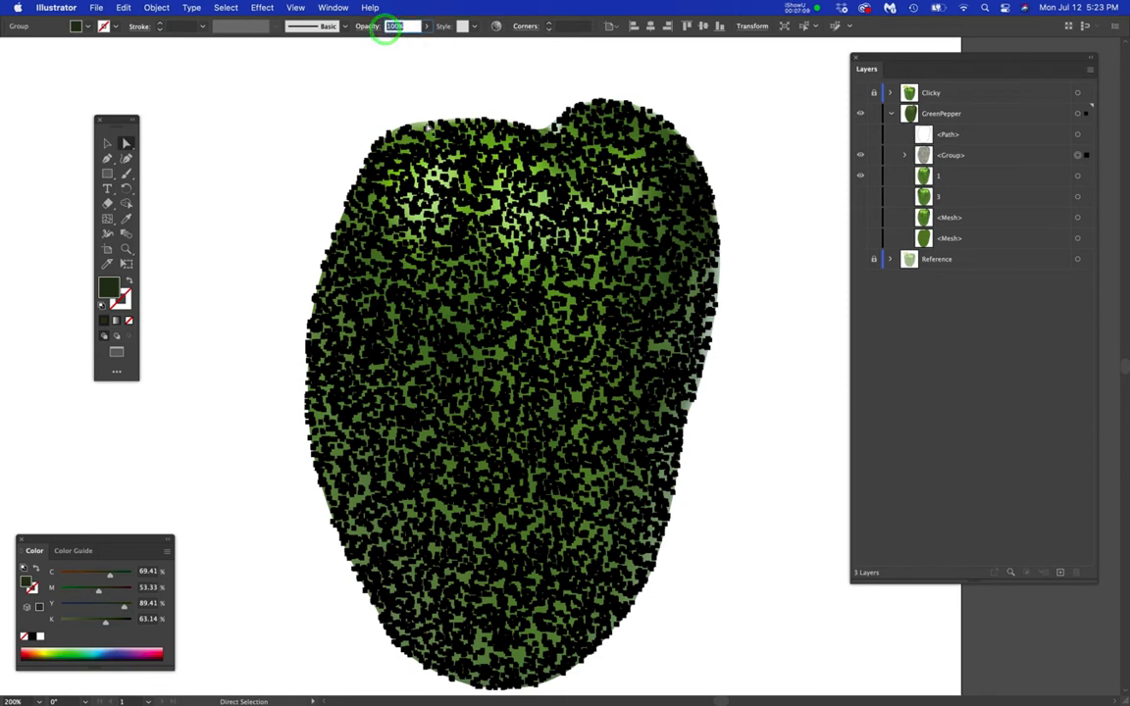
pyautogui.write('20')
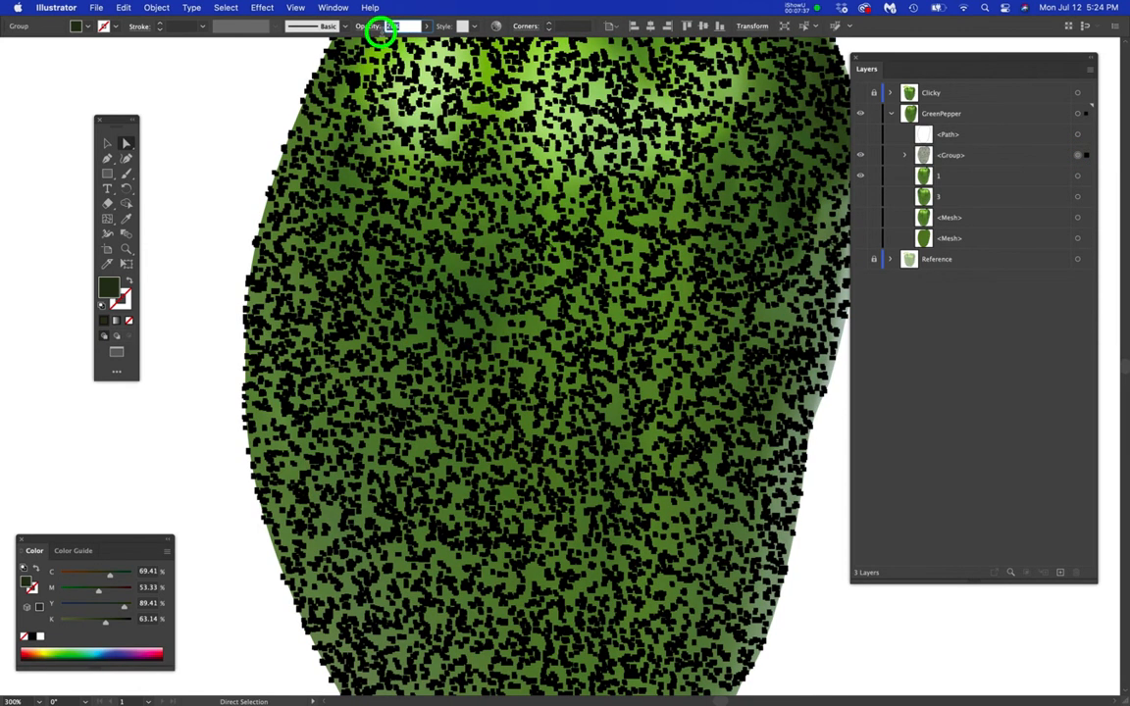
pyautogui.write('10')
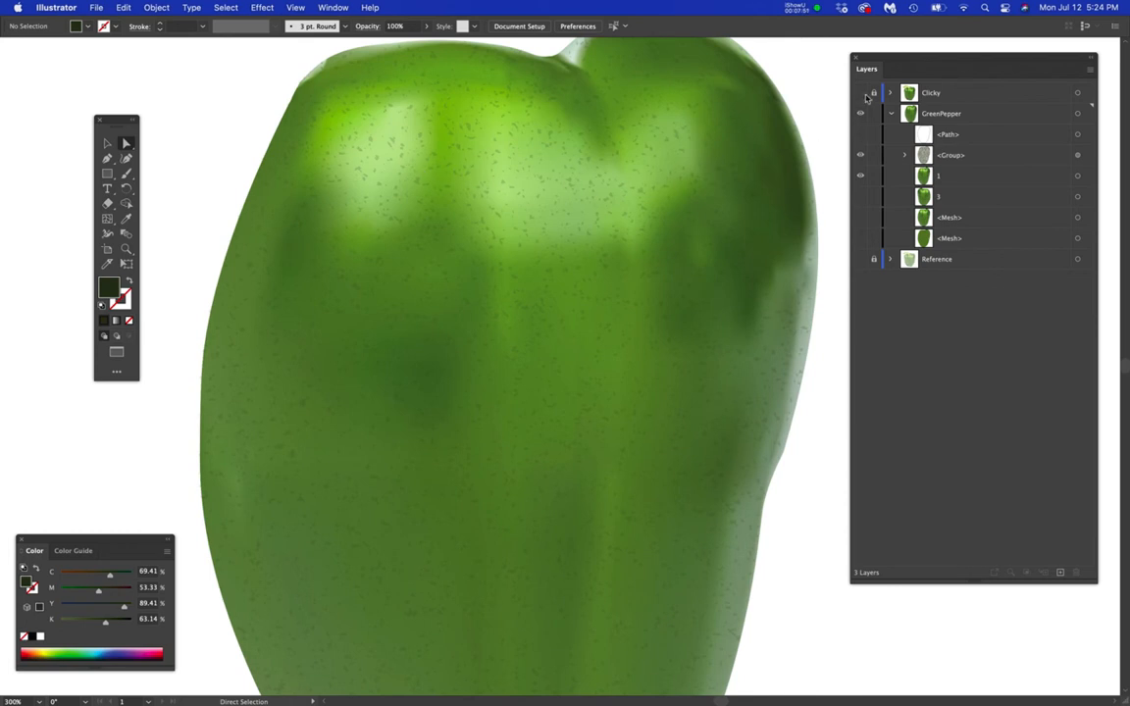
pyautogui.click(867, 112)
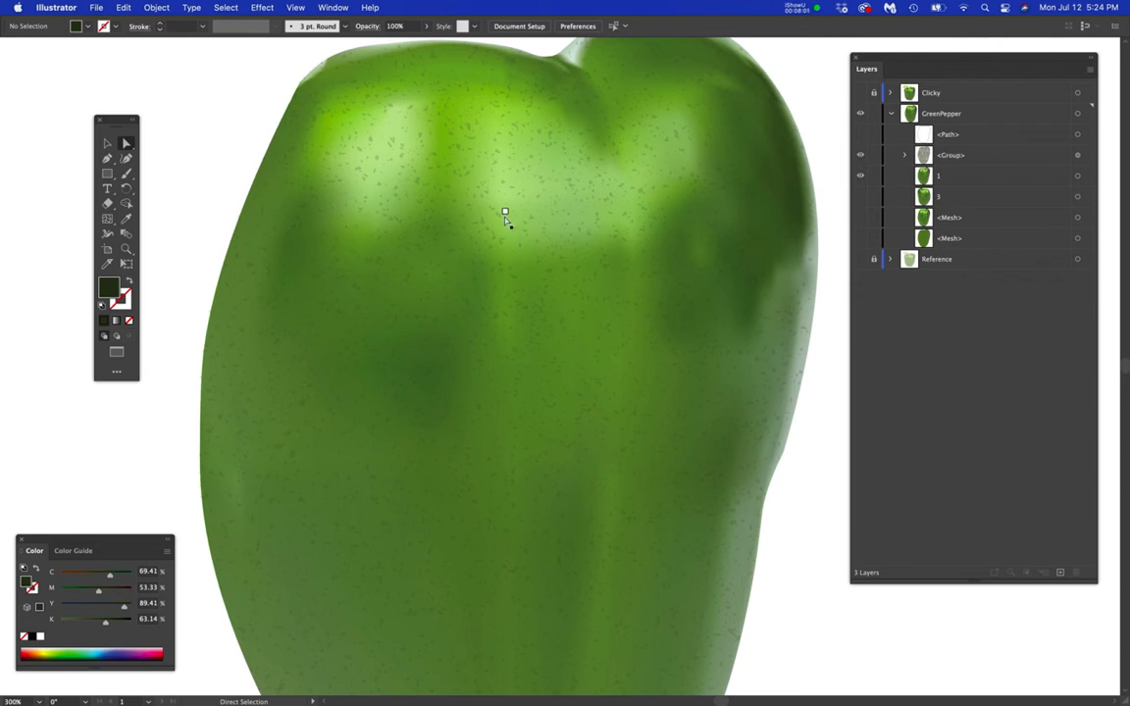
pyautogui.moveTo(379, 174)
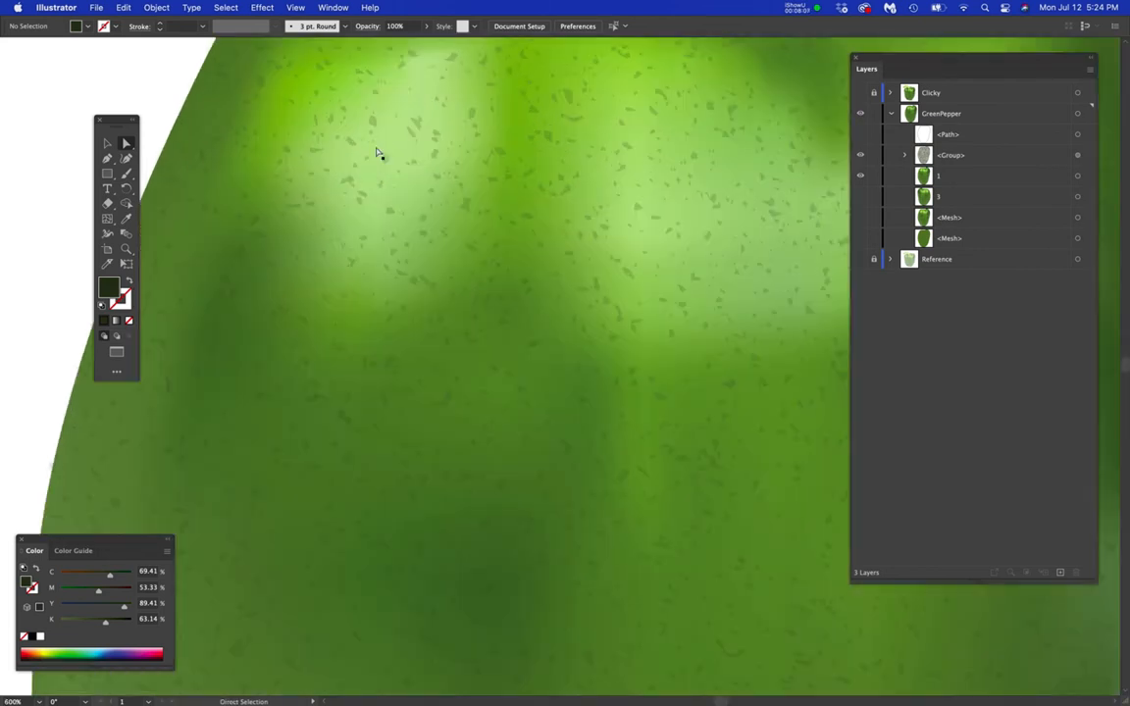
pyautogui.moveTo(361, 126)
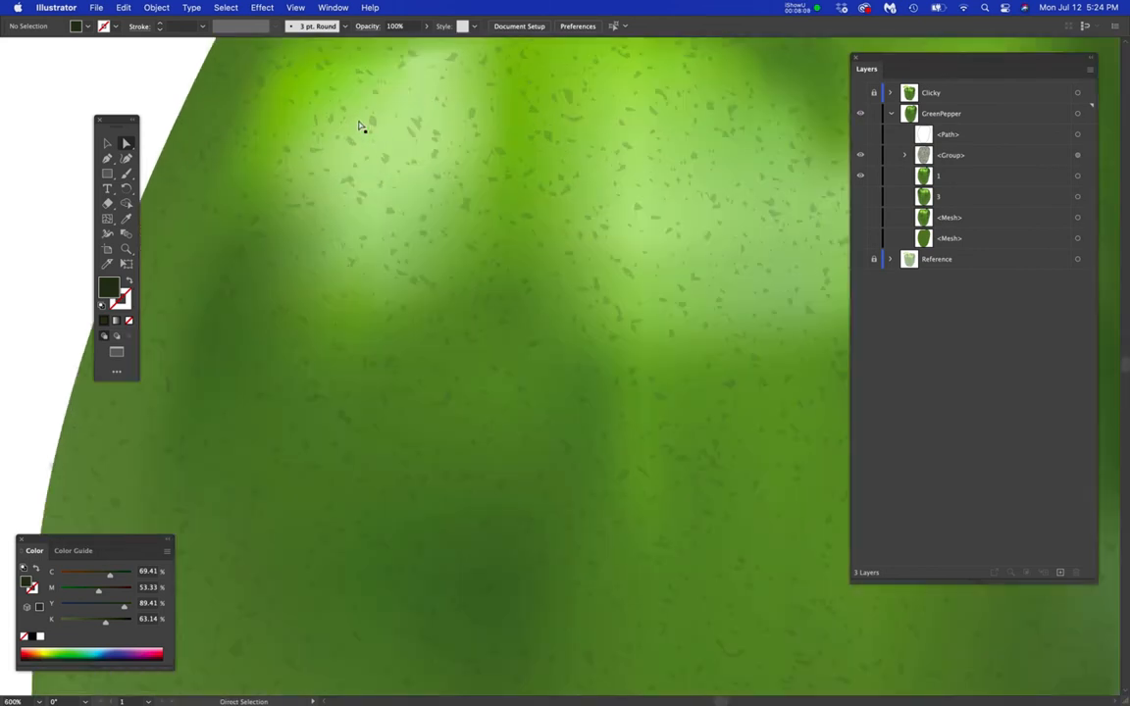
pyautogui.press('cmd+z')
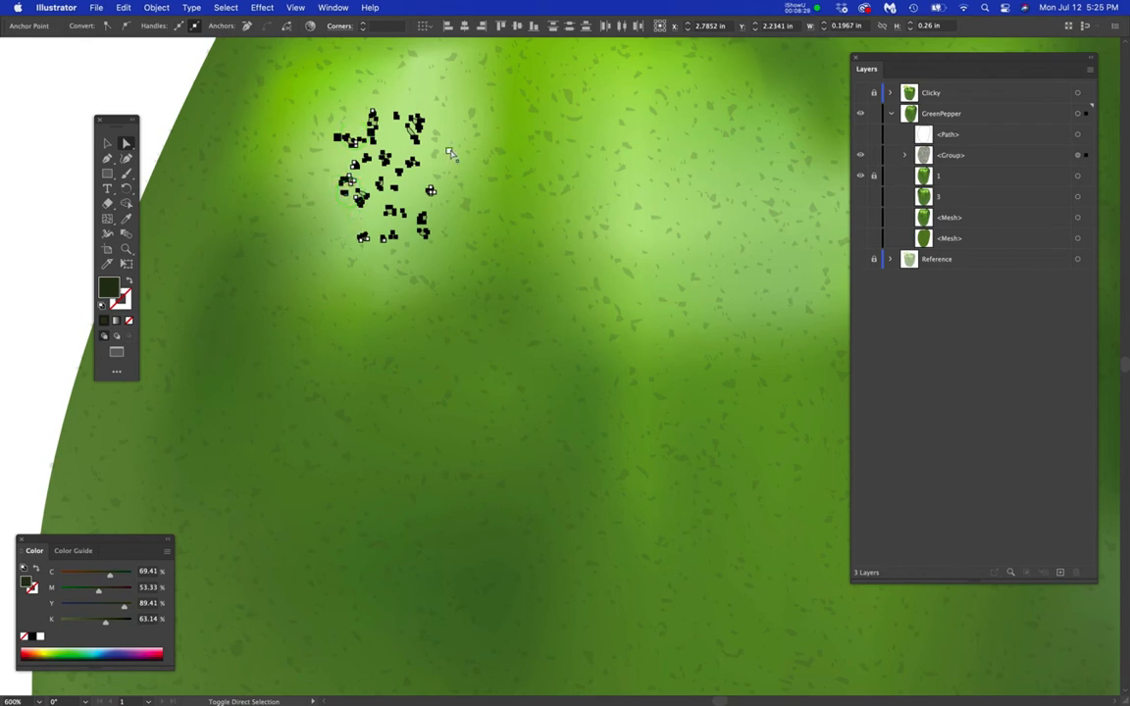
pyautogui.press('cmd+z')
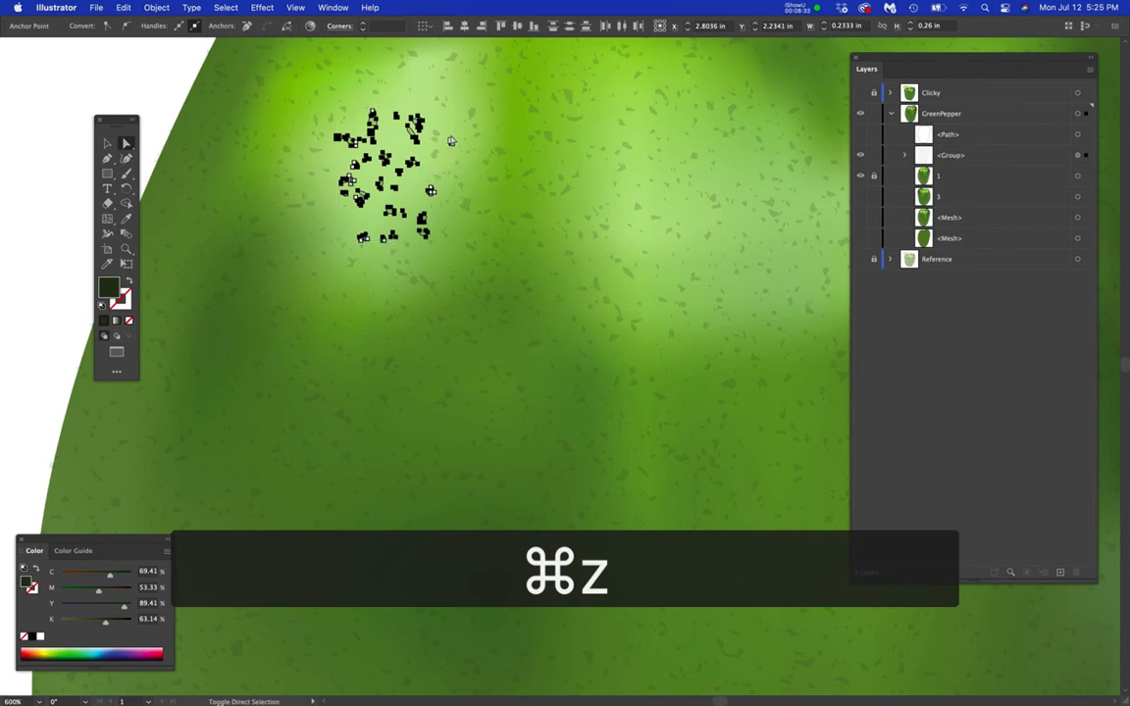
pyautogui.press('cmd+z')
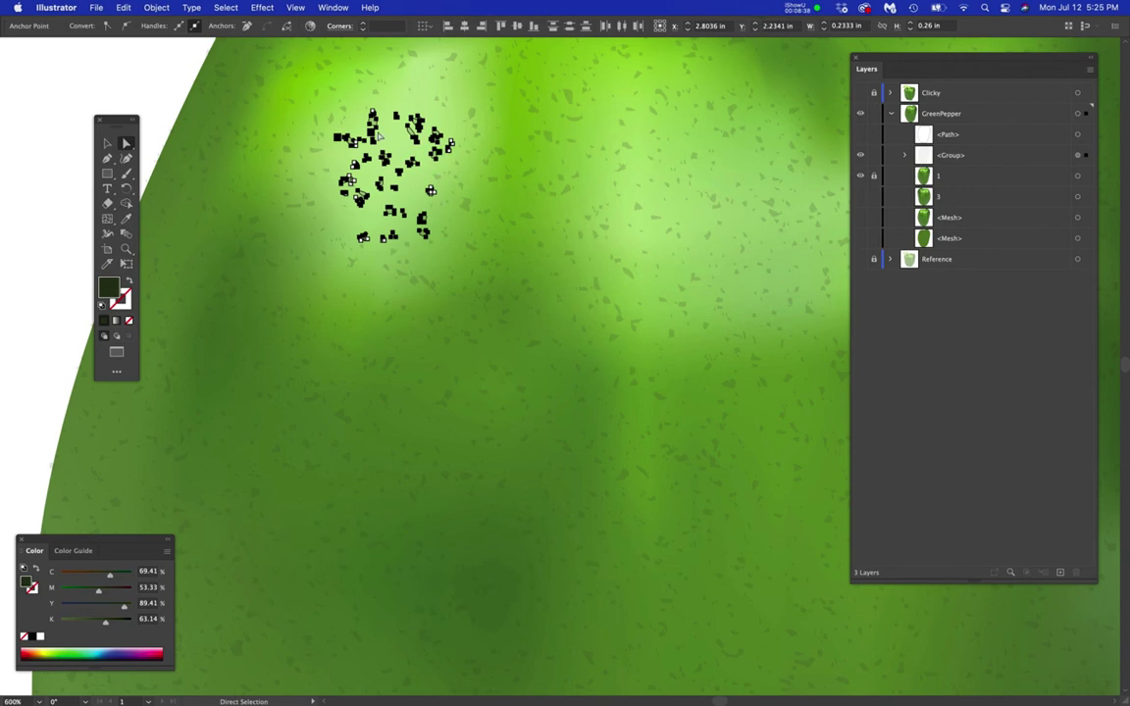
pyautogui.moveTo(749, 6)
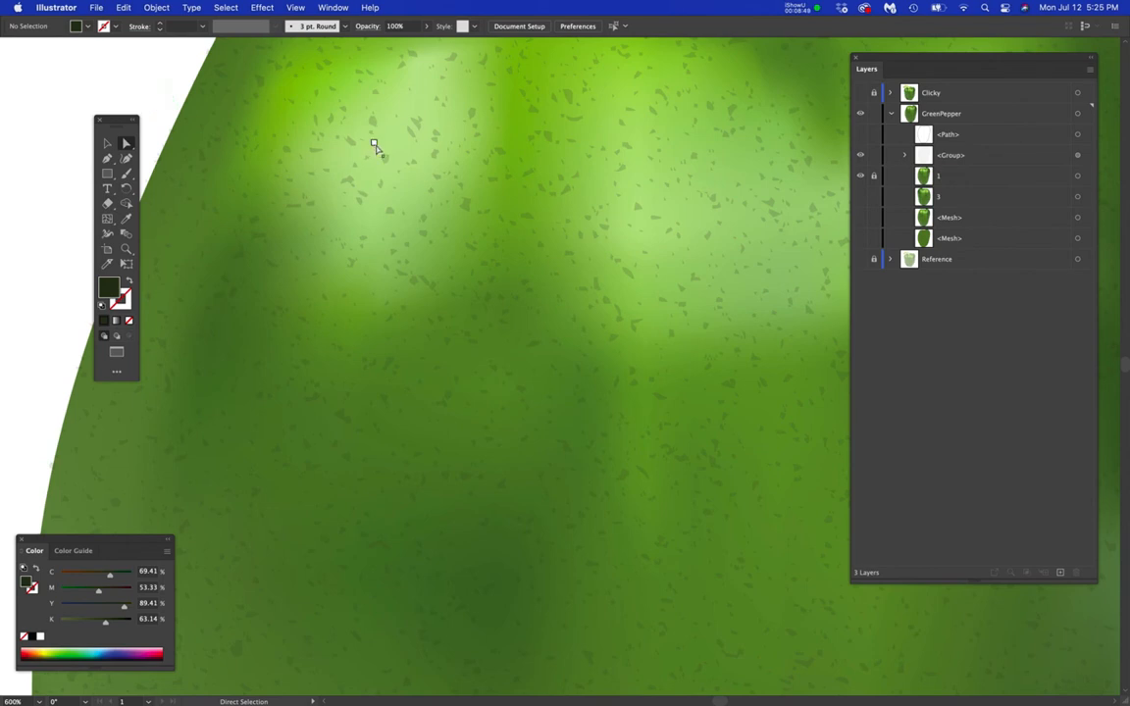
pyautogui.moveTo(389, 179)
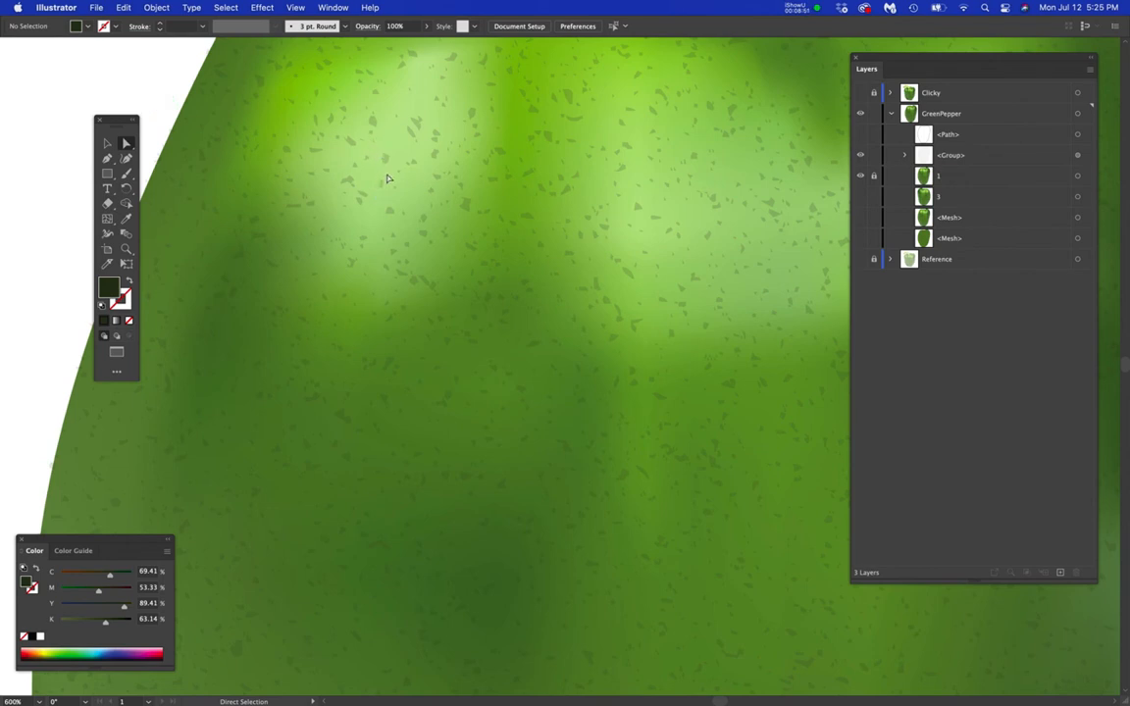
pyautogui.moveTo(391, 108)
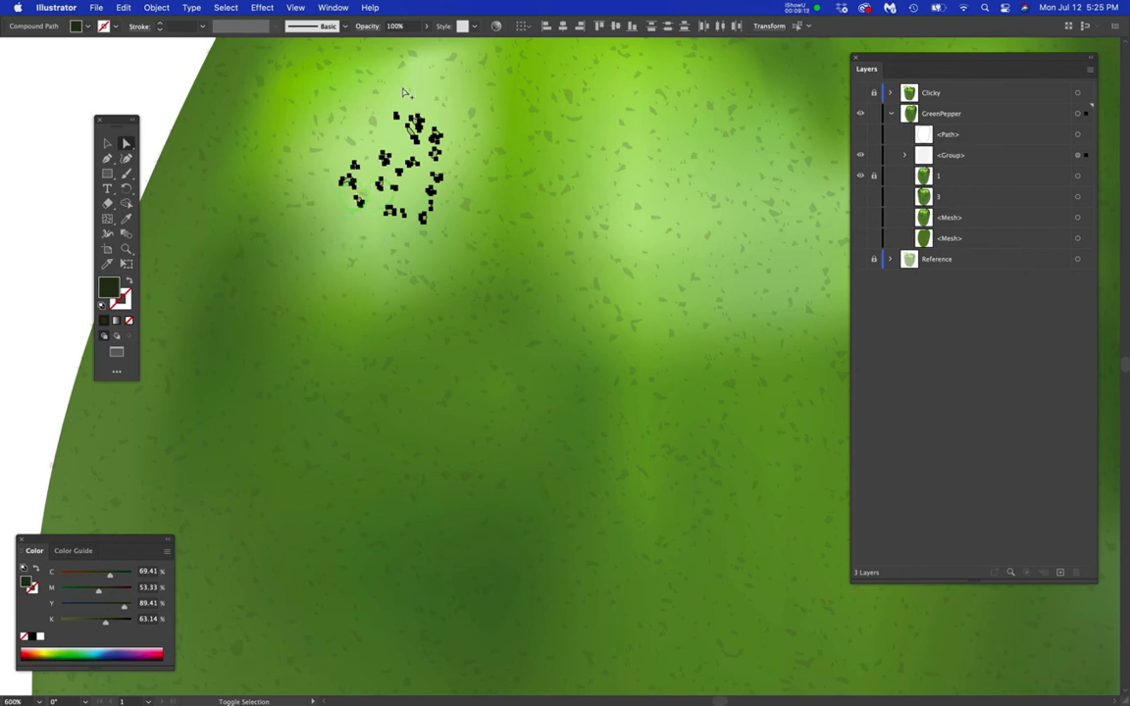
pyautogui.moveTo(470, 116)
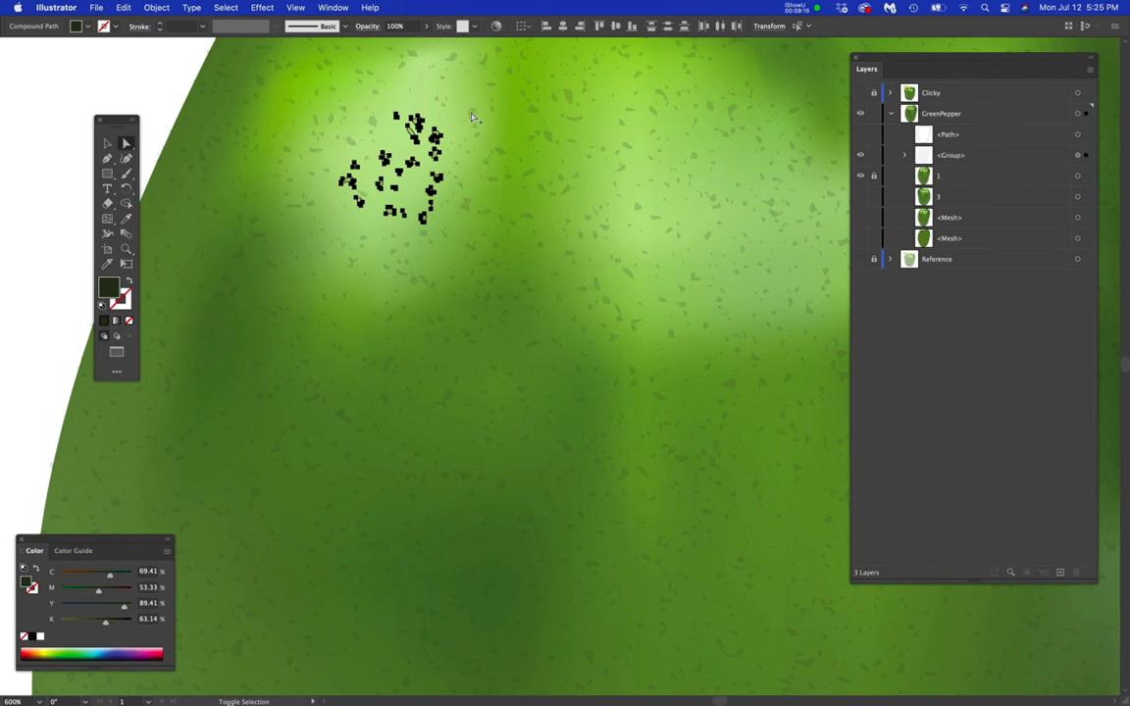
pyautogui.moveTo(447, 134)
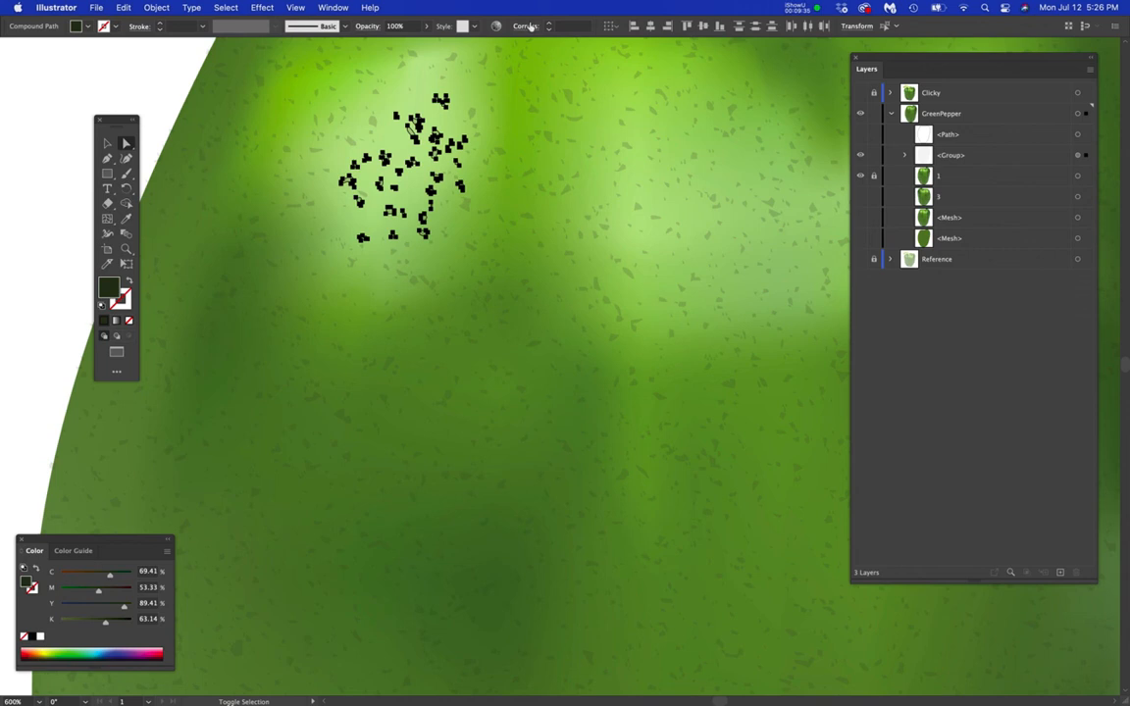
# - Cut the selected highlight speckles' opacity to 10%
pyautogui.click(396, 27)
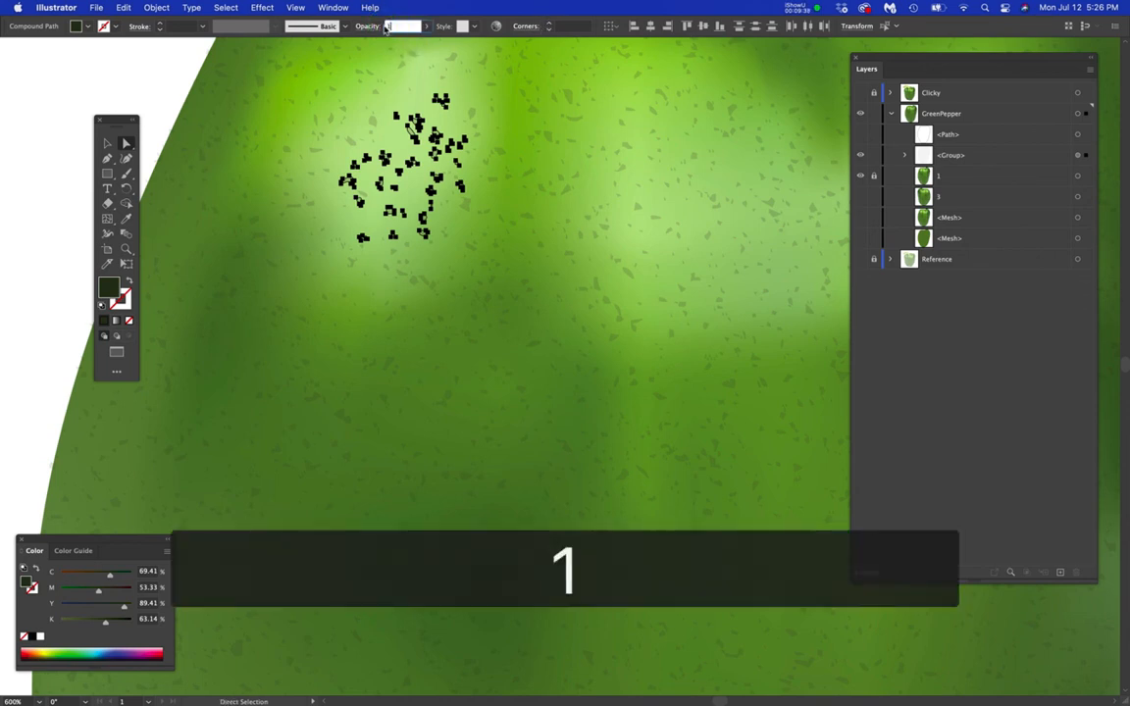
pyautogui.write('10%')
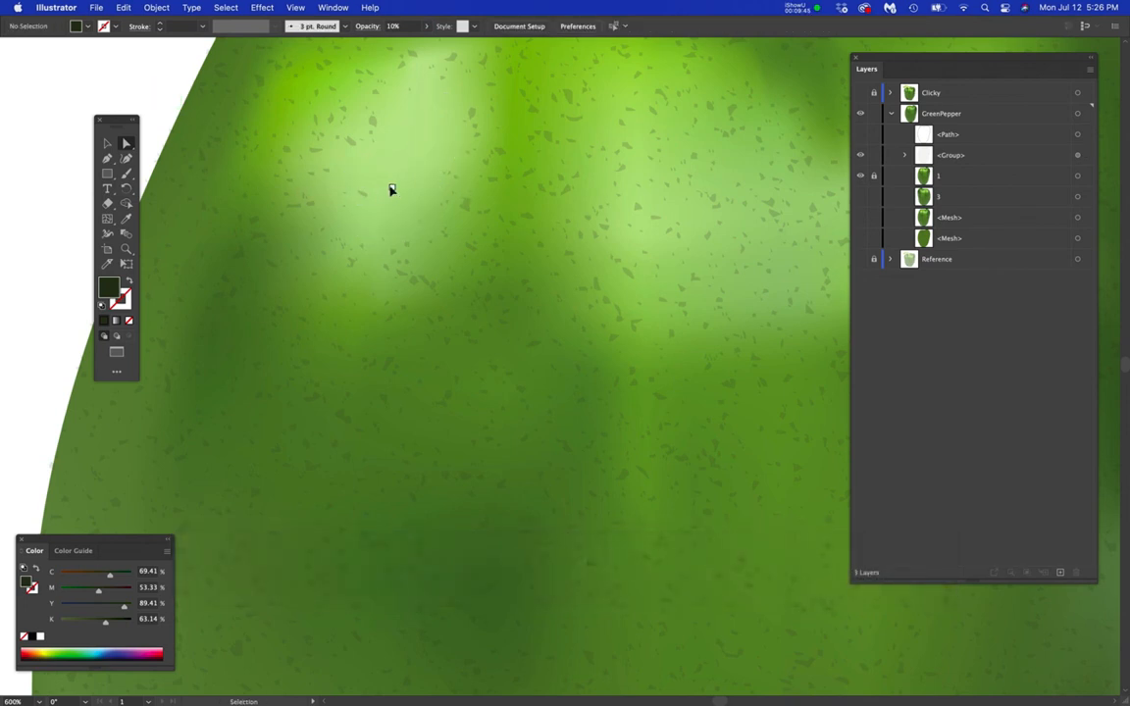
# - Undo the highlight speckles' opacity change, restoring them to full opacity
pyautogui.press('cmd+z')
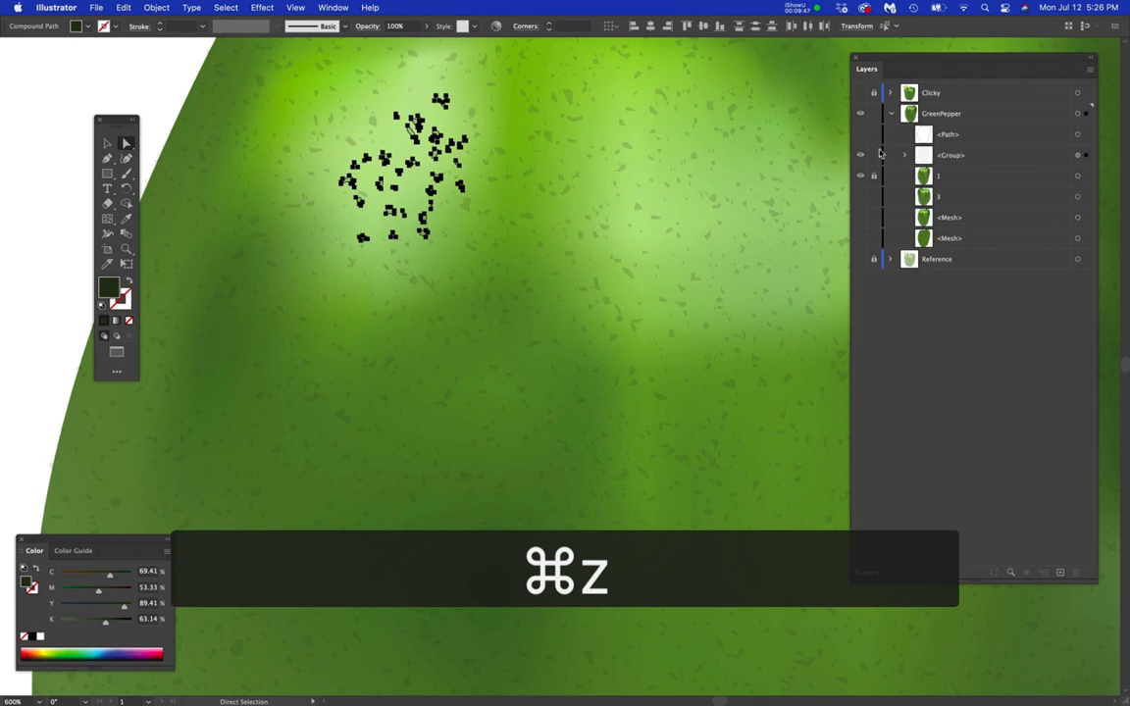
pyautogui.moveTo(1071, 155)
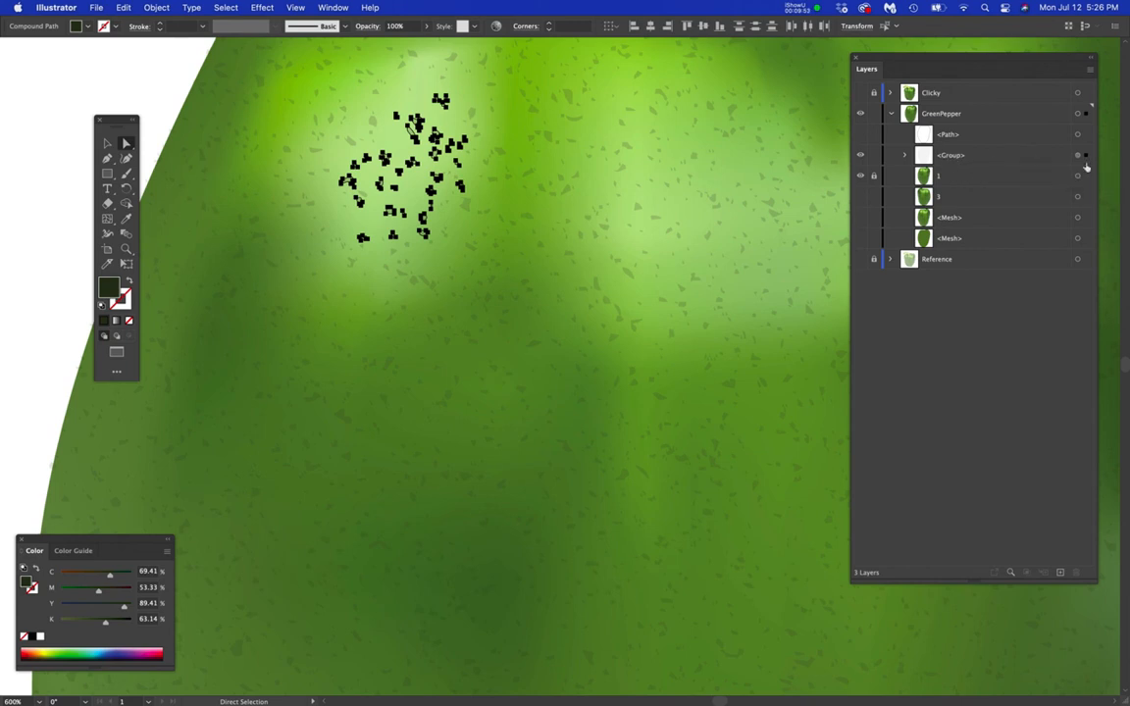
pyautogui.moveTo(1075, 155)
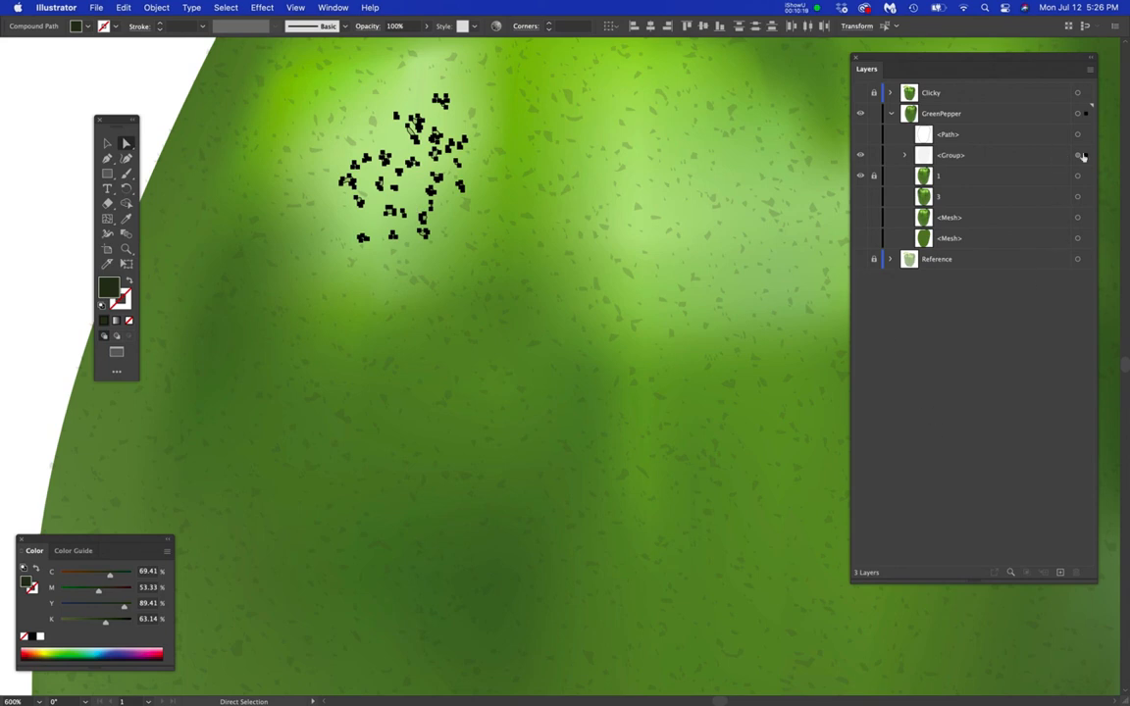
pyautogui.moveTo(1077, 155)
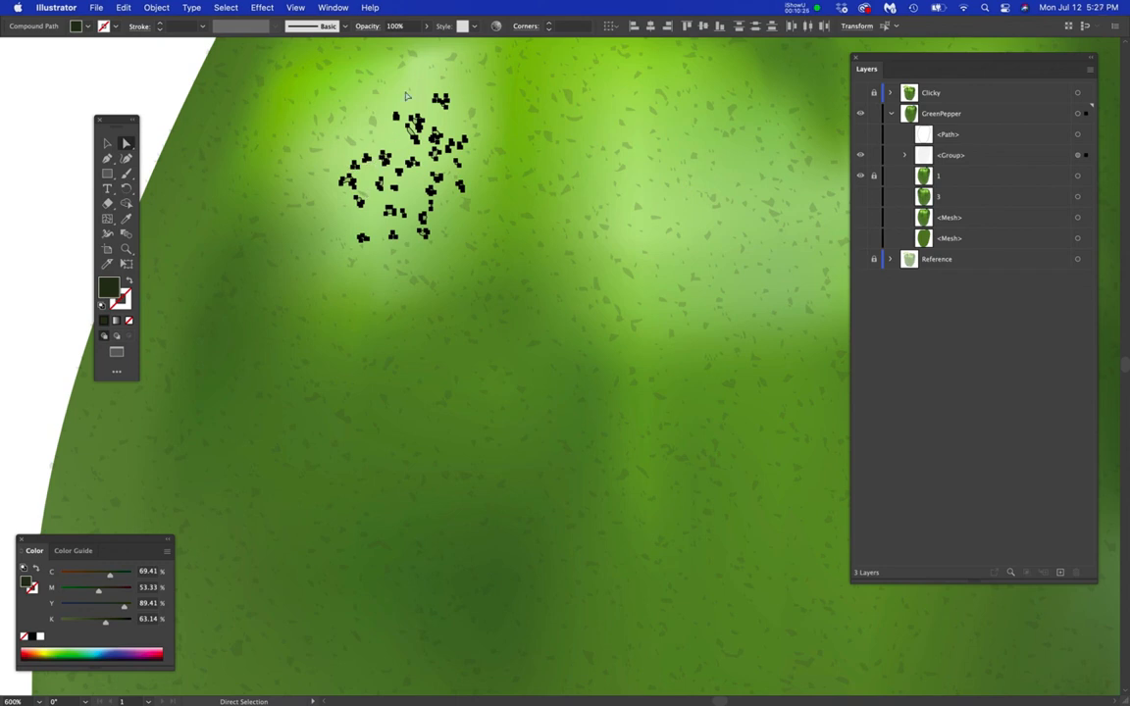
pyautogui.moveTo(338, 60)
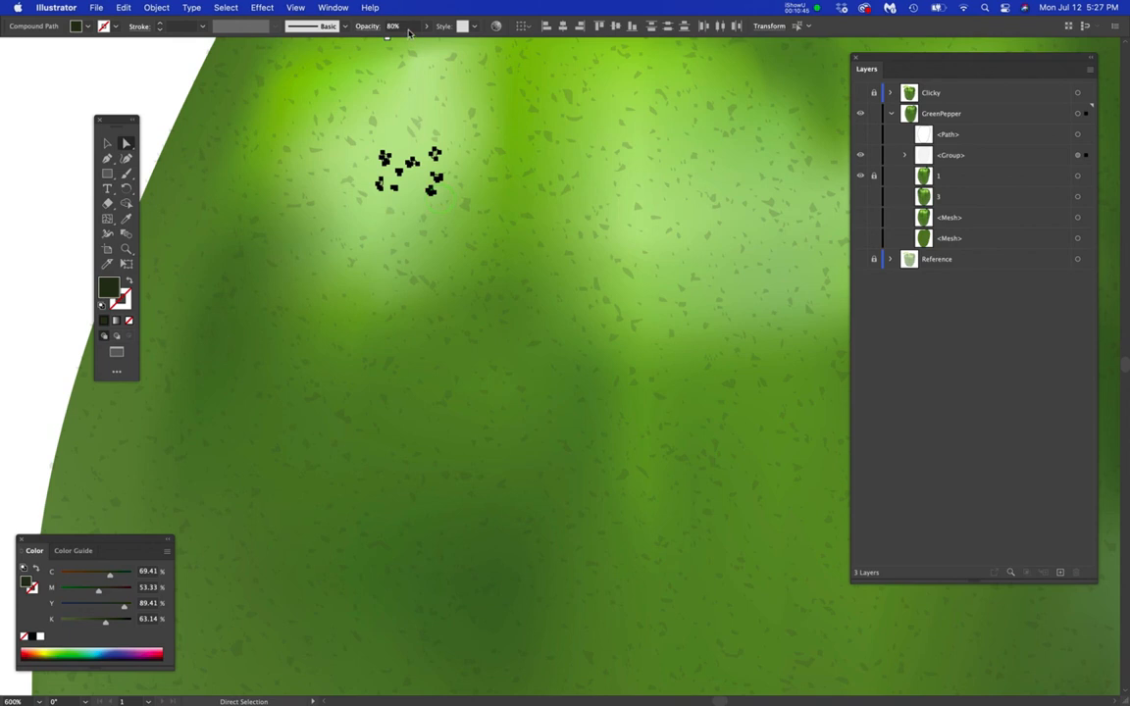
# - Give the smaller highlight speckle cluster a reduced opacity and confirm it
pyautogui.click(400, 27)
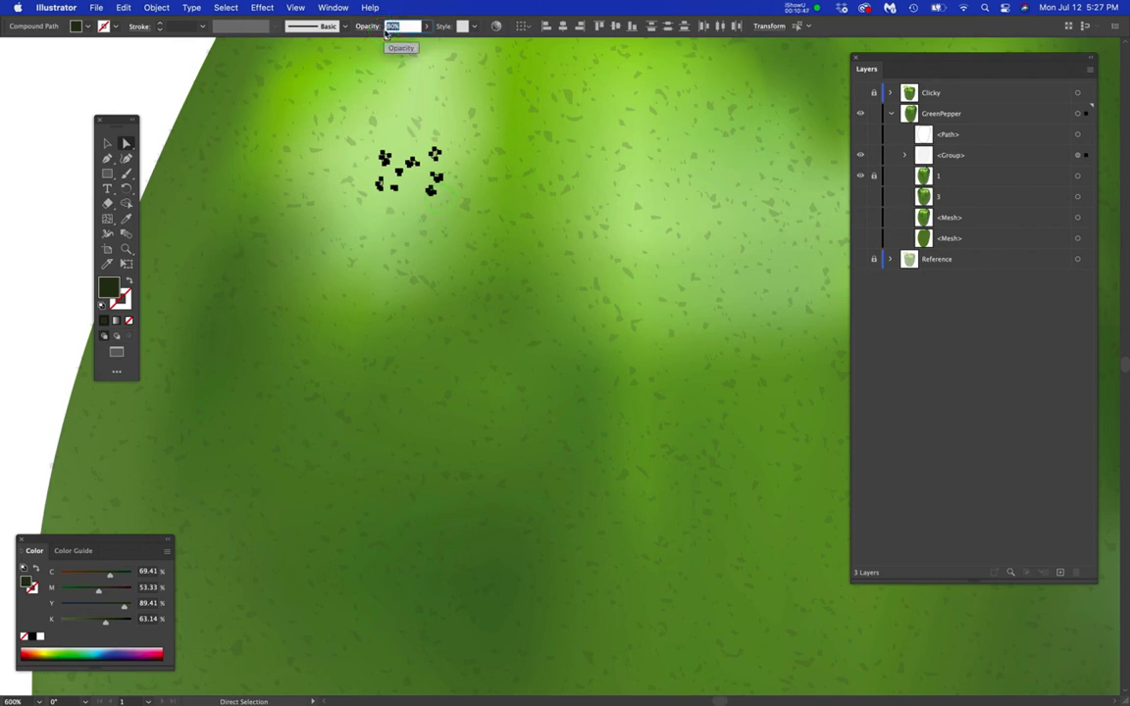
pyautogui.press('Enter')
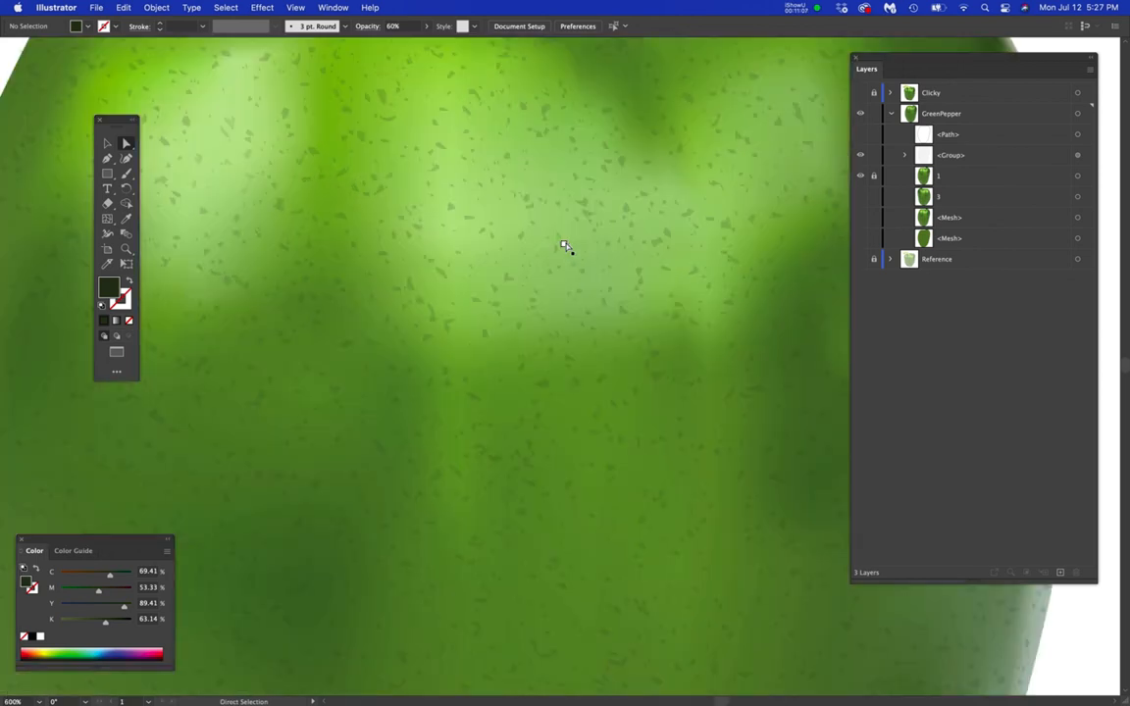
pyautogui.moveTo(483, 163)
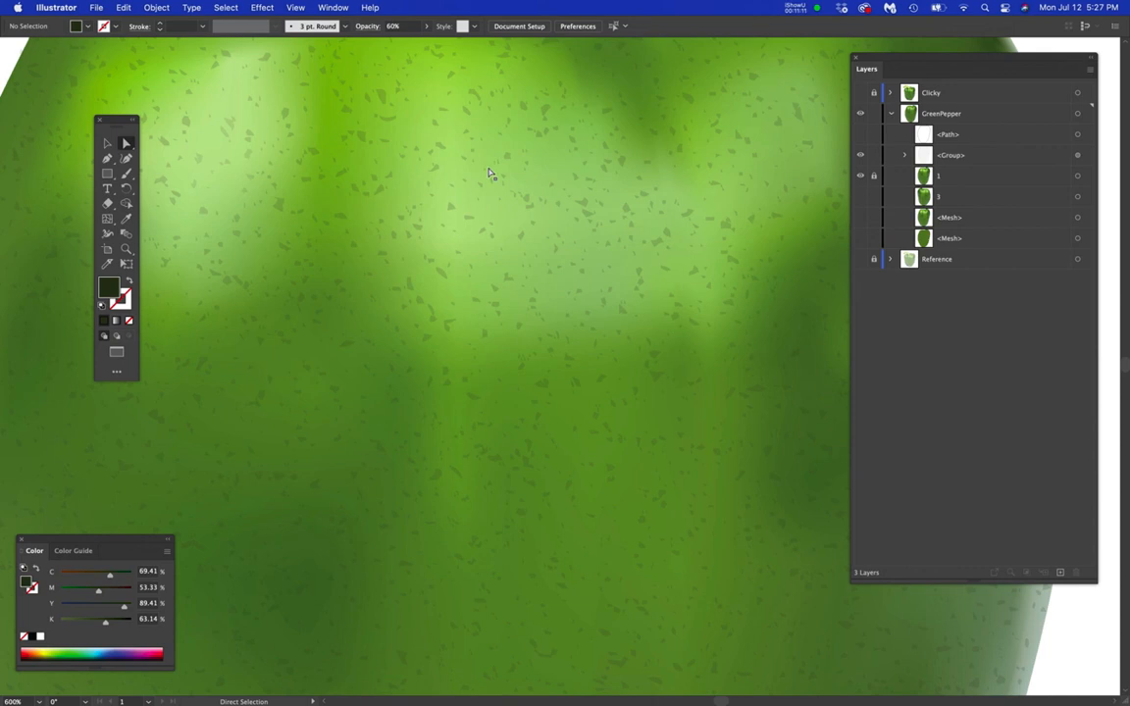
pyautogui.moveTo(634, 232)
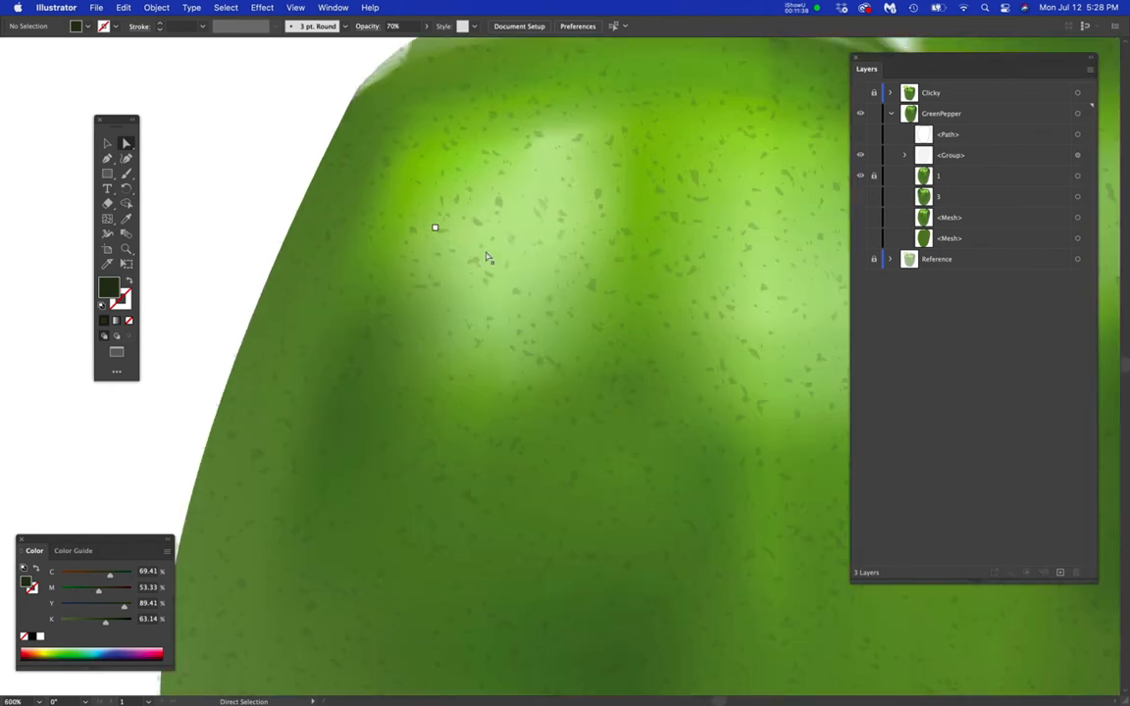
pyautogui.click(565, 211)
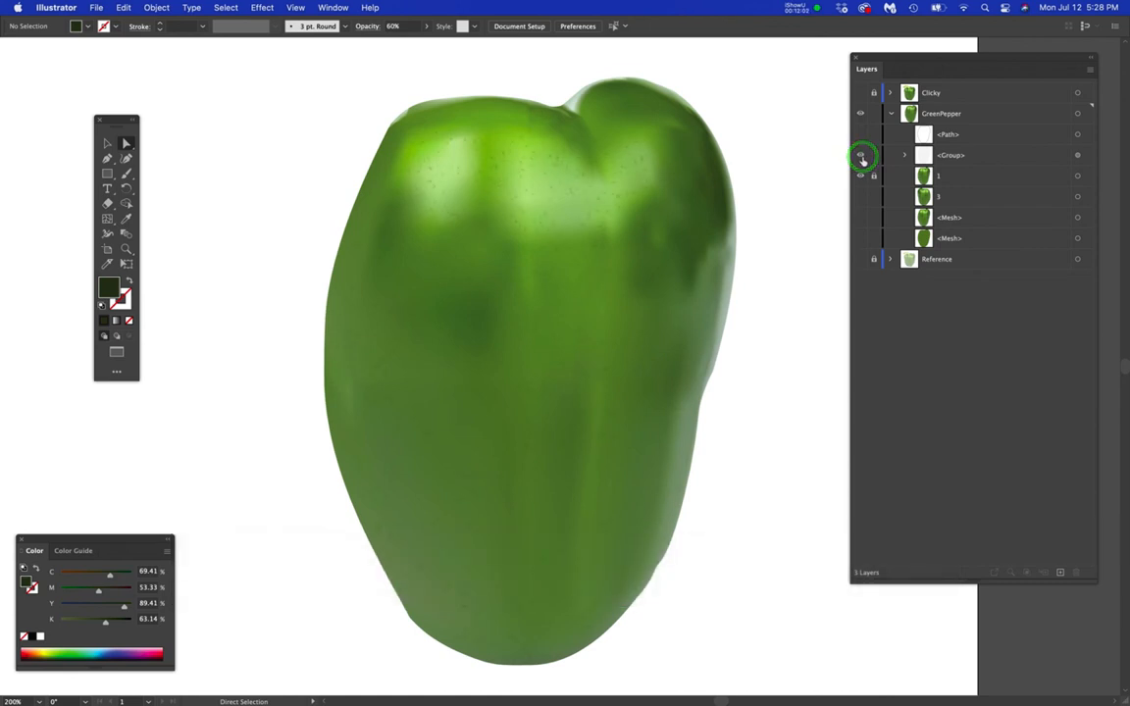
pyautogui.click(859, 155)
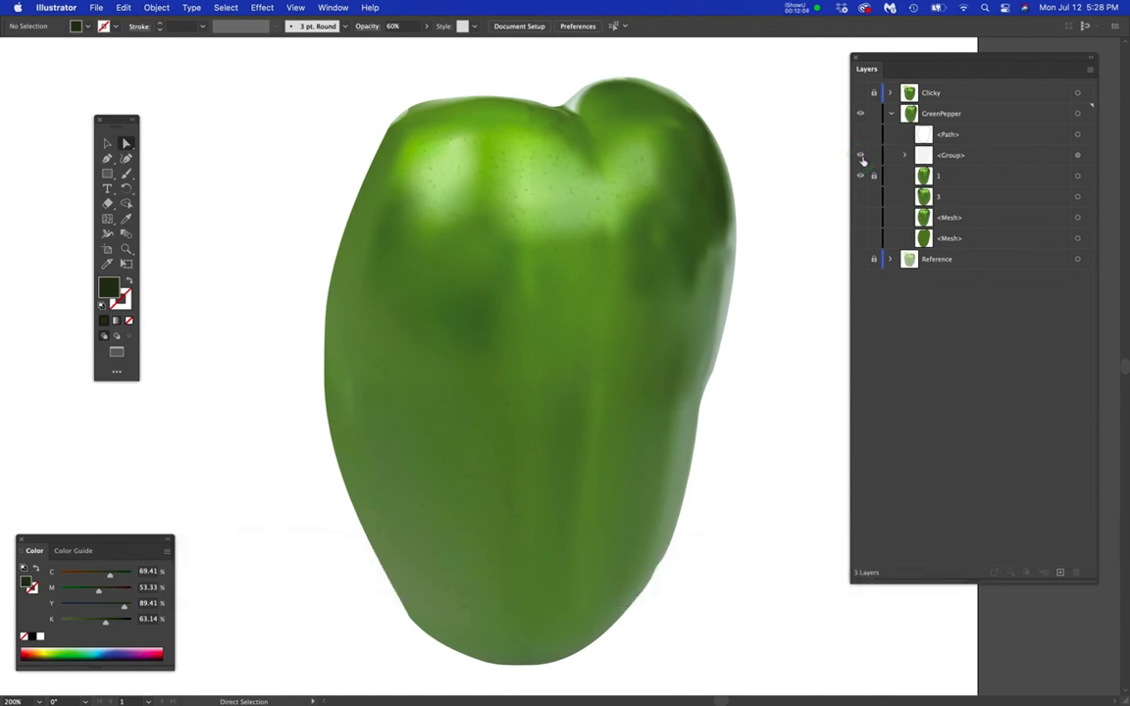